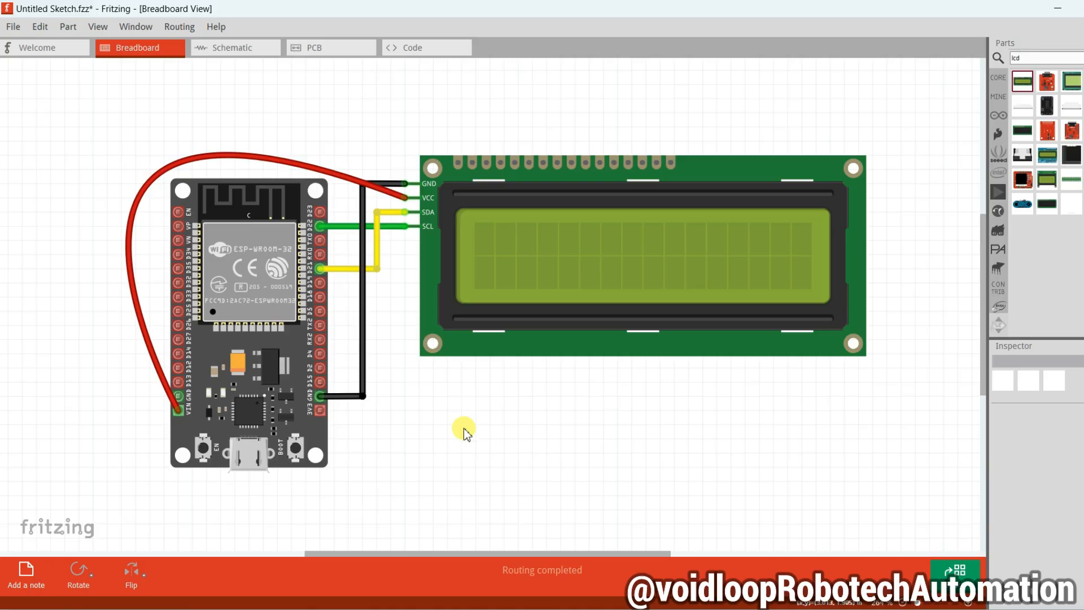
mouse_move(246, 316)
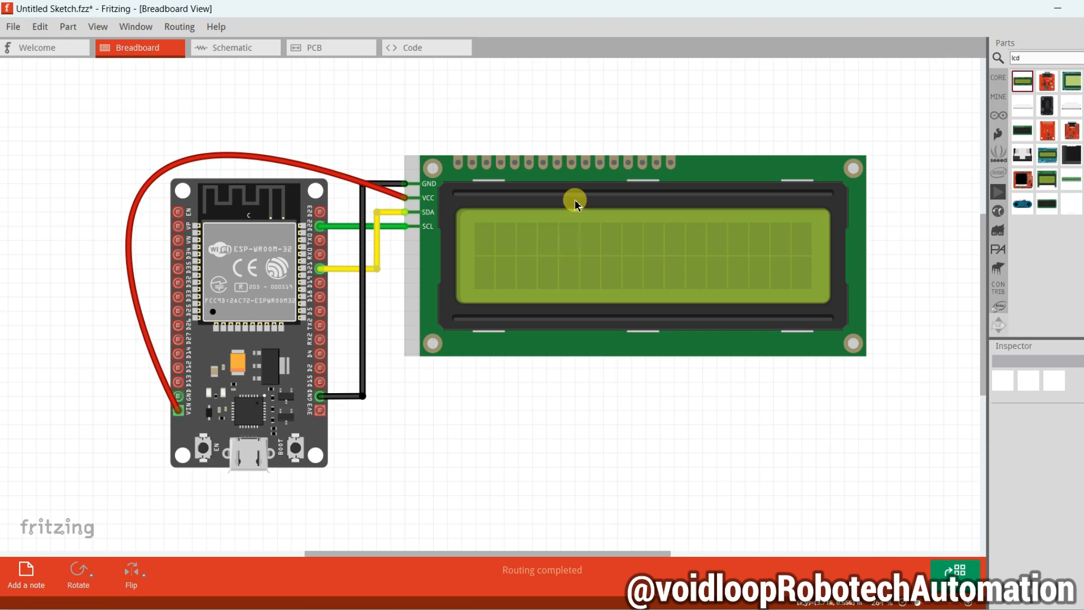
mouse_move(585, 179)
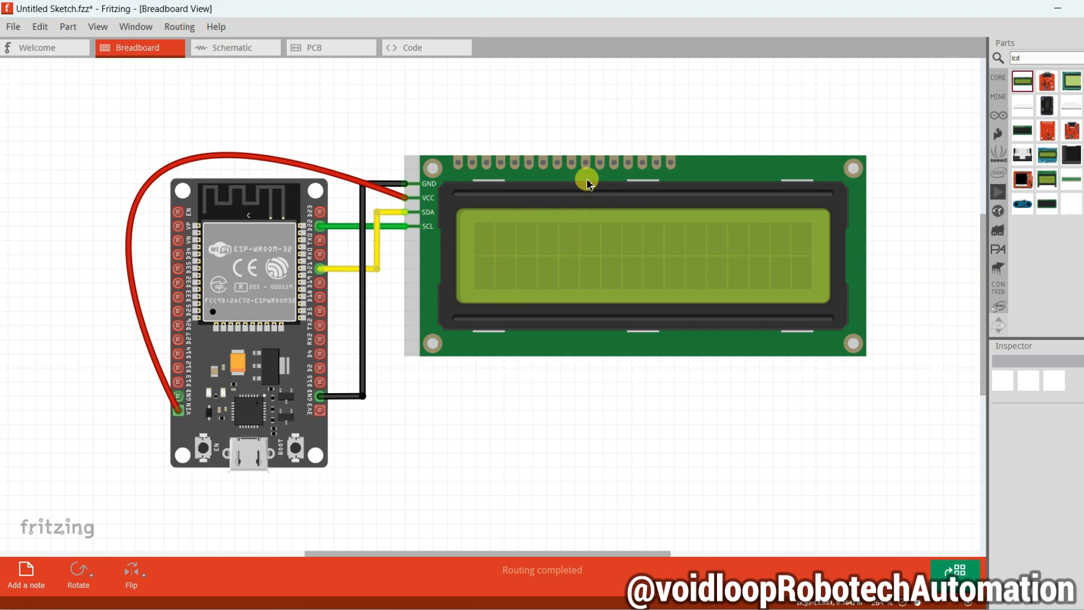
mouse_move(490, 213)
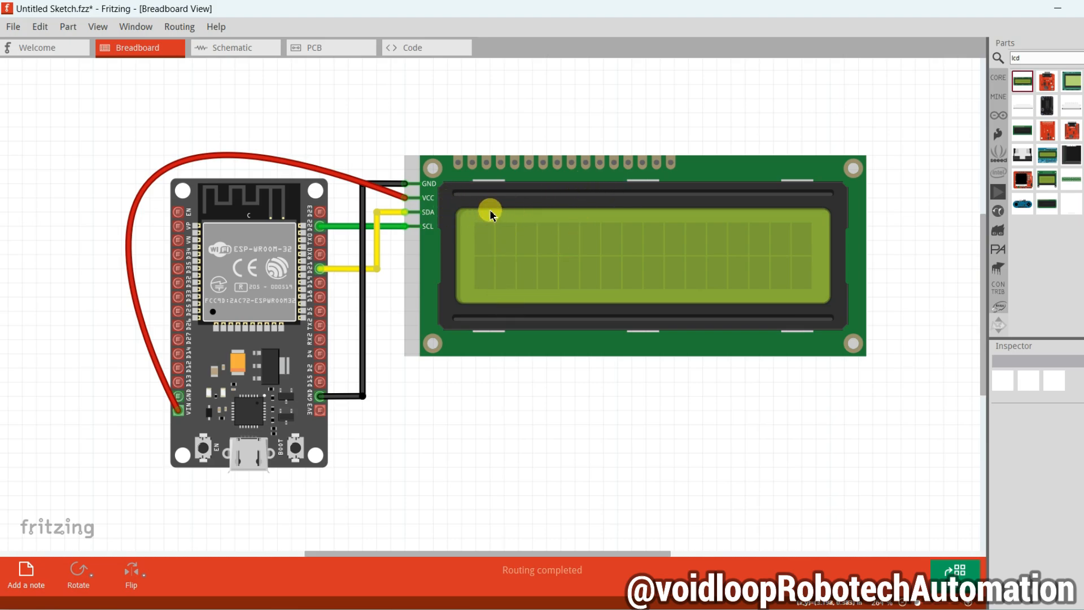
mouse_move(490, 209)
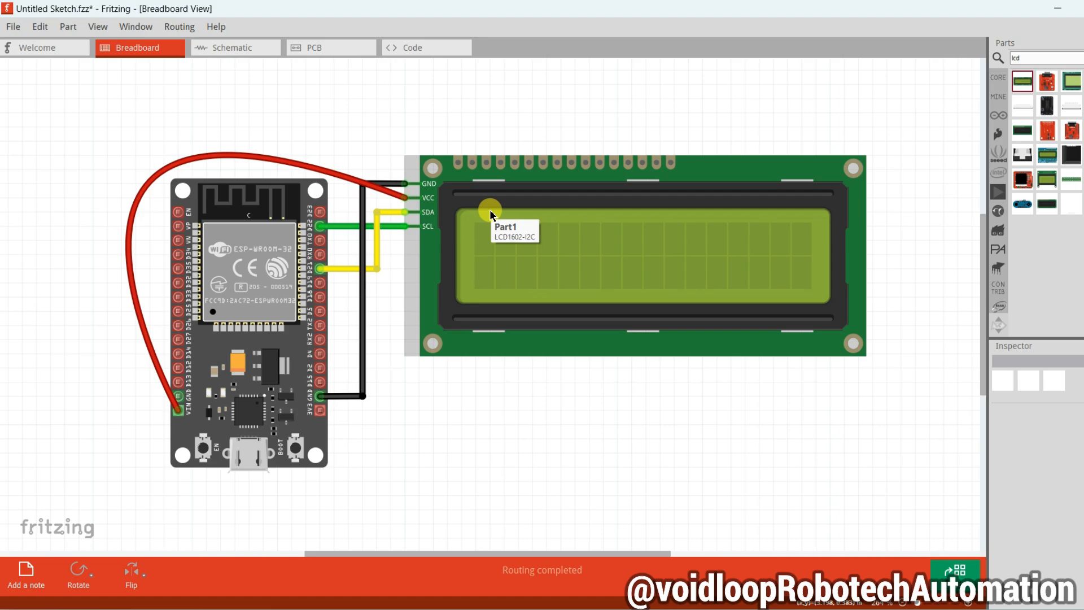
mouse_move(453, 256)
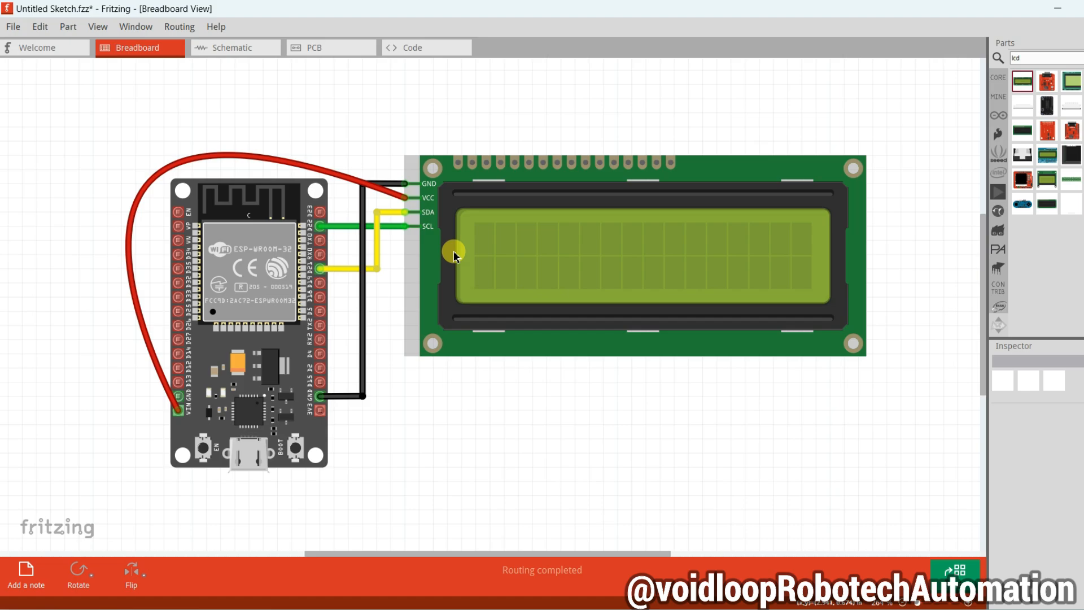
mouse_move(473, 269)
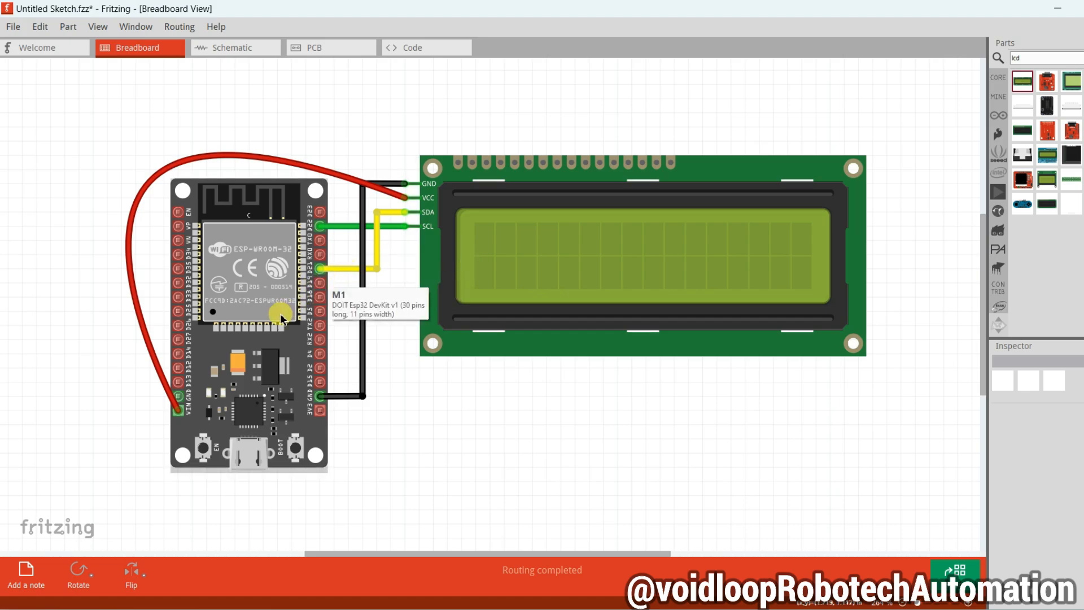
mouse_move(370, 290)
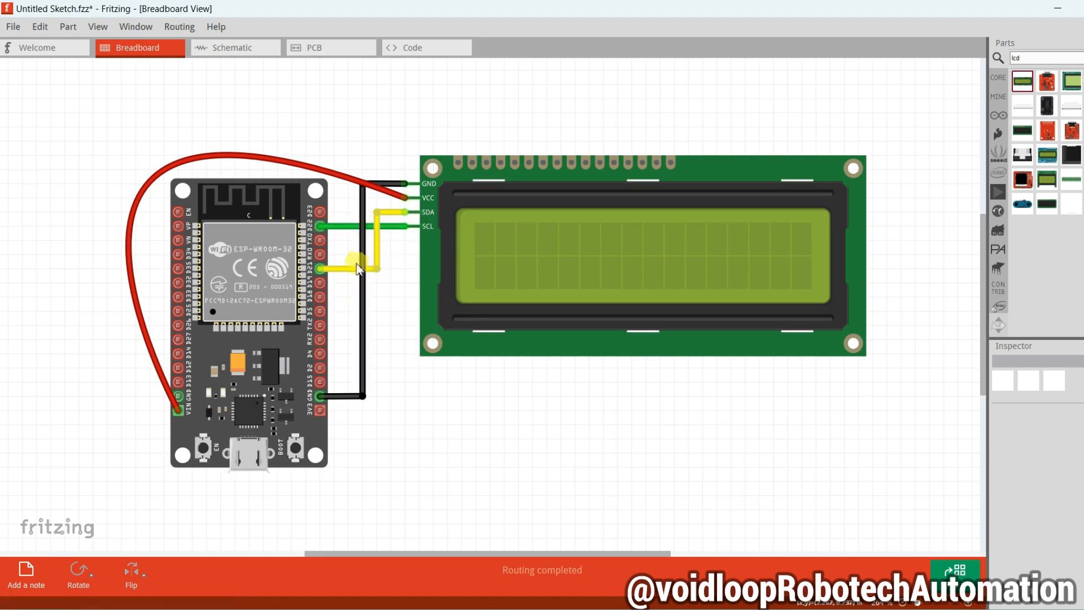
mouse_move(319, 270)
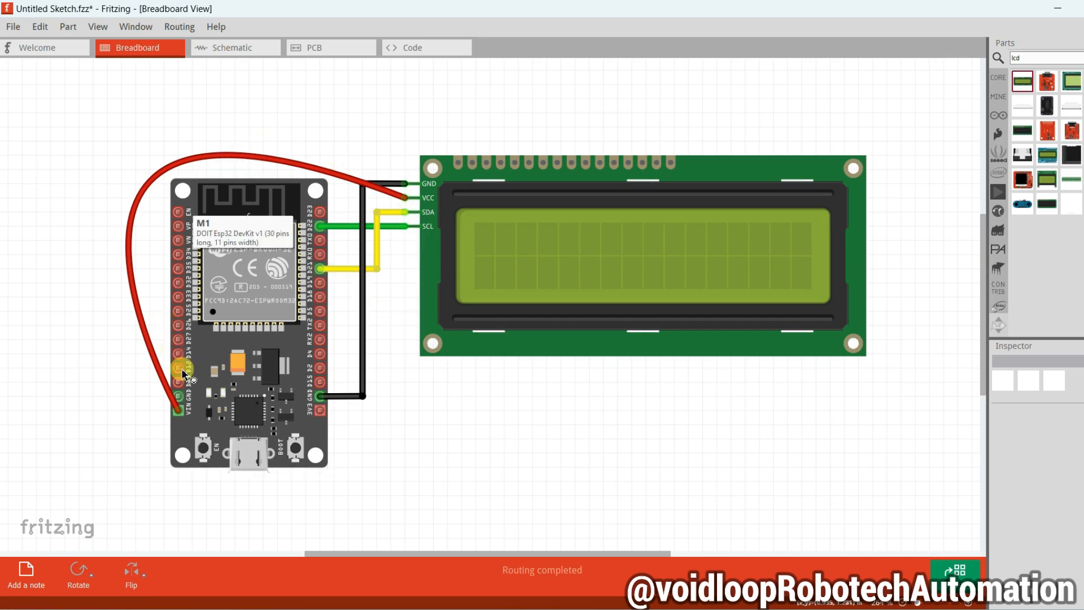
mouse_move(342, 385)
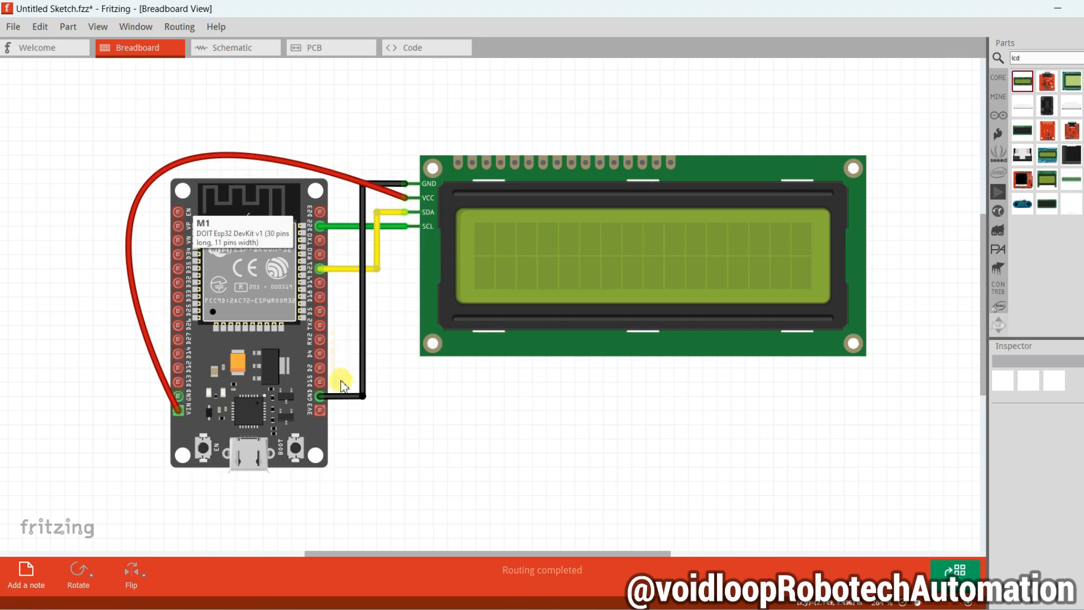
mouse_move(407, 396)
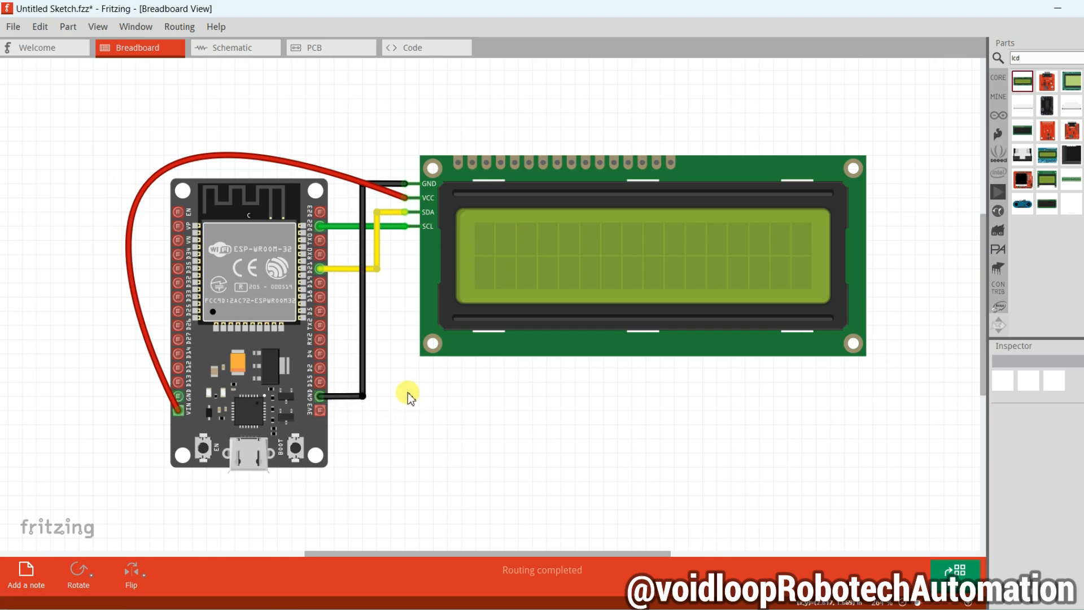
mouse_move(411, 446)
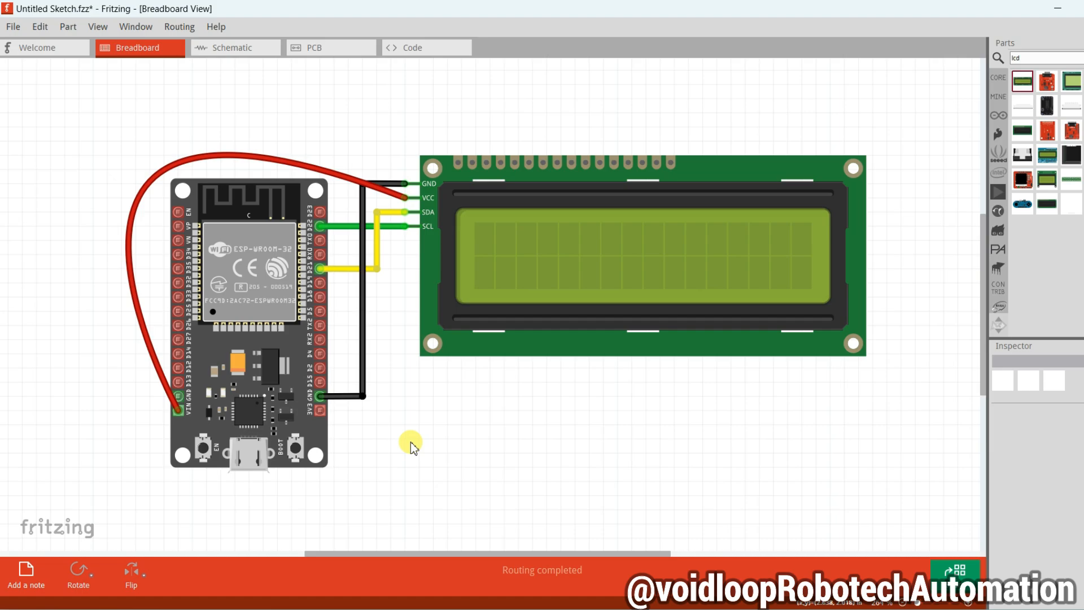
mouse_move(412, 447)
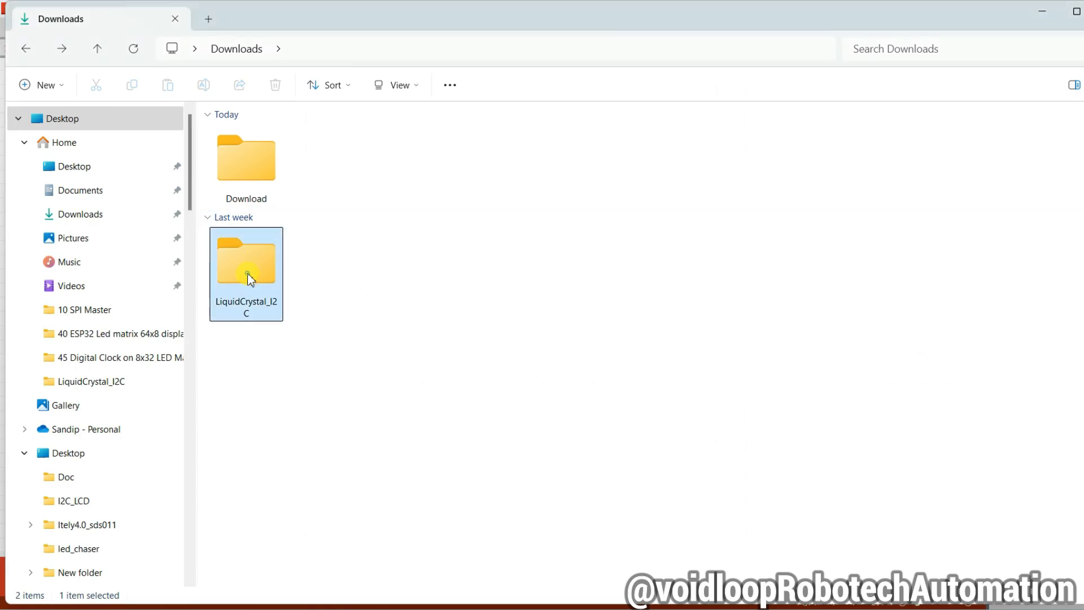
- Navigate File Explorer through Documents and Arduino into the libraries folder
double_click(246, 259)
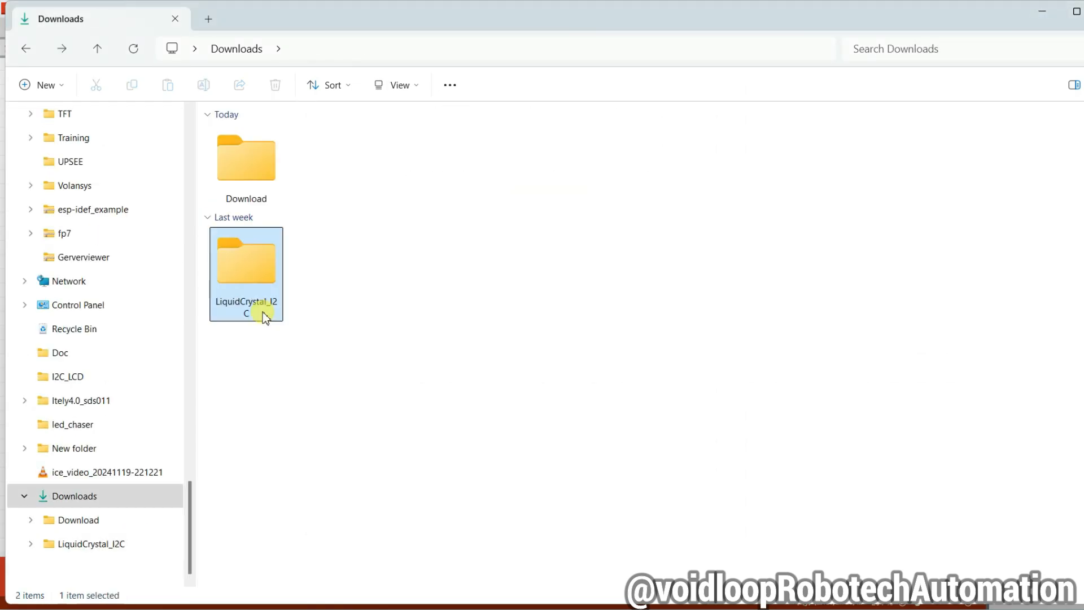
mouse_move(253, 270)
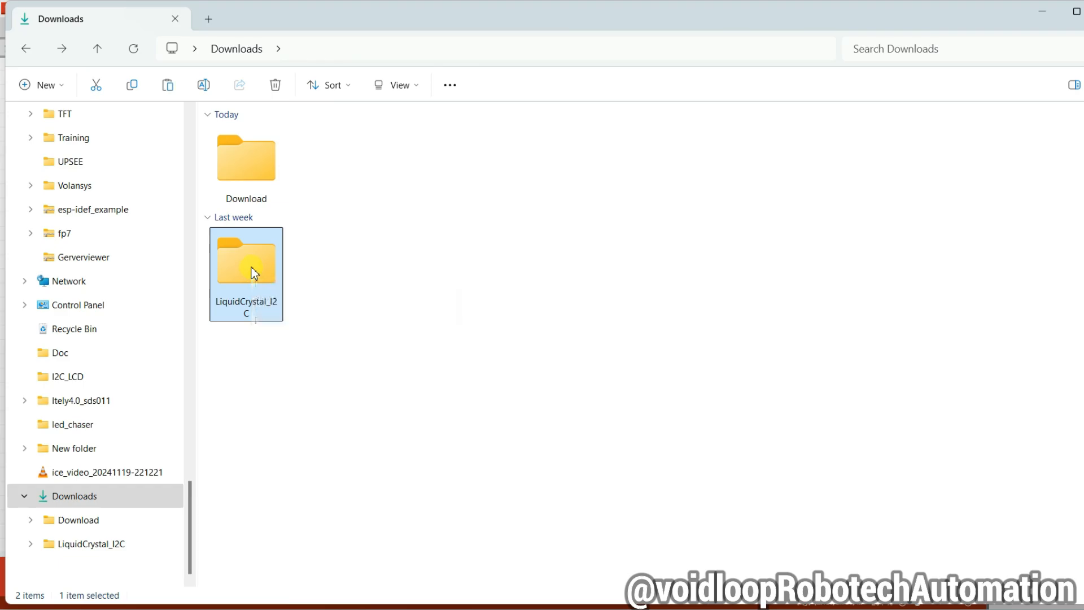
scroll("up", 3)
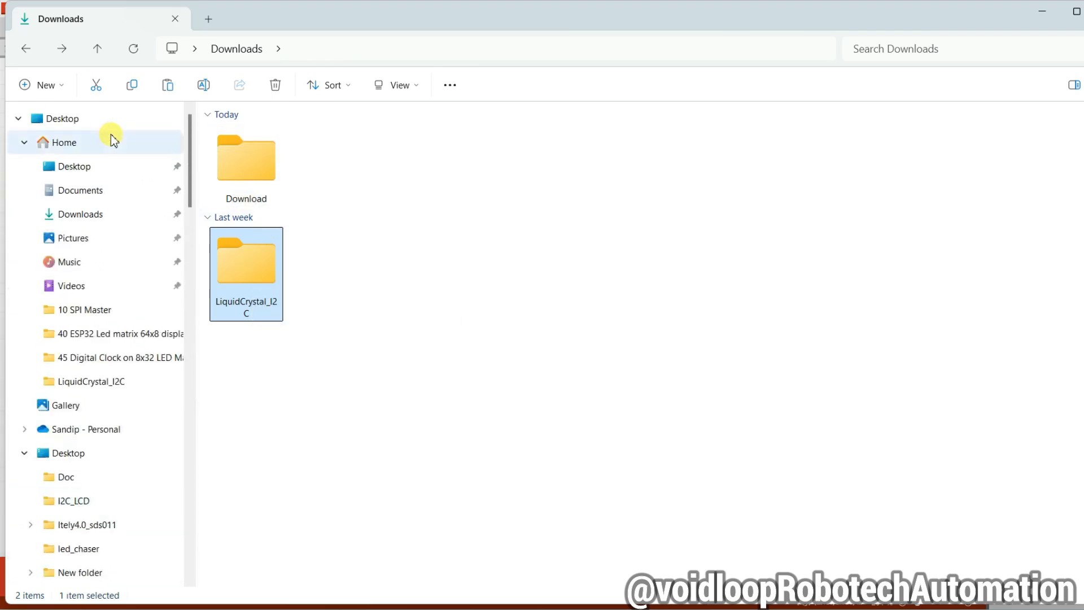
left_click(79, 190)
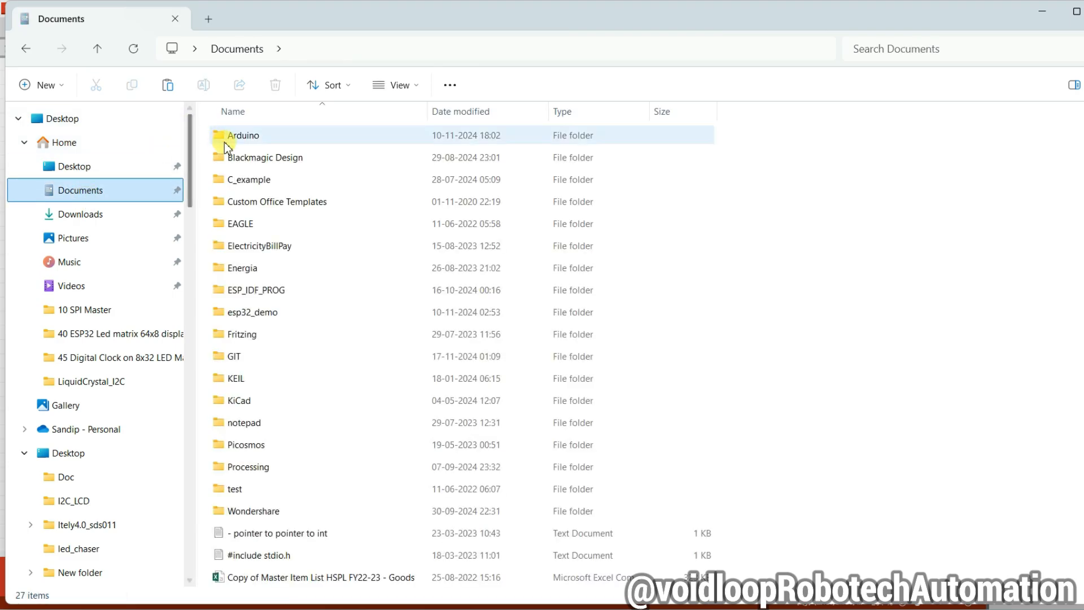
double_click(242, 135)
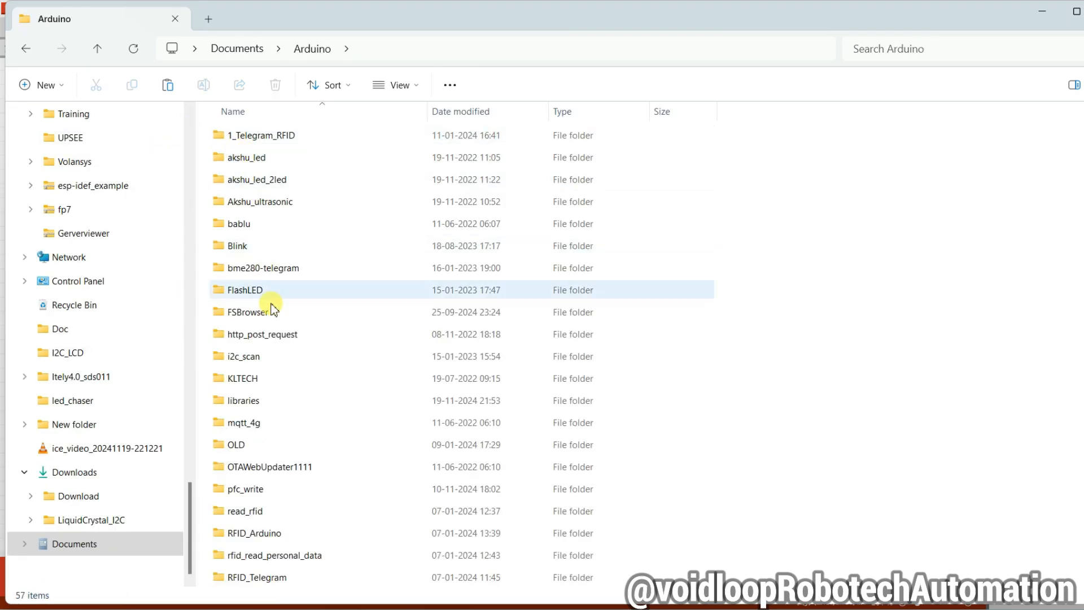
mouse_move(256, 311)
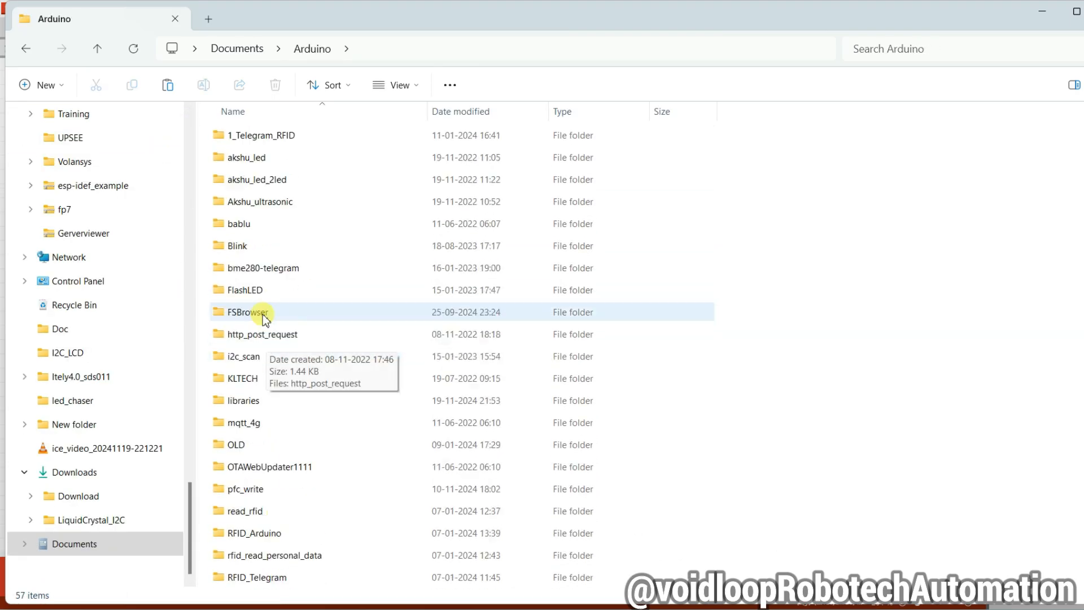
left_click(242, 400)
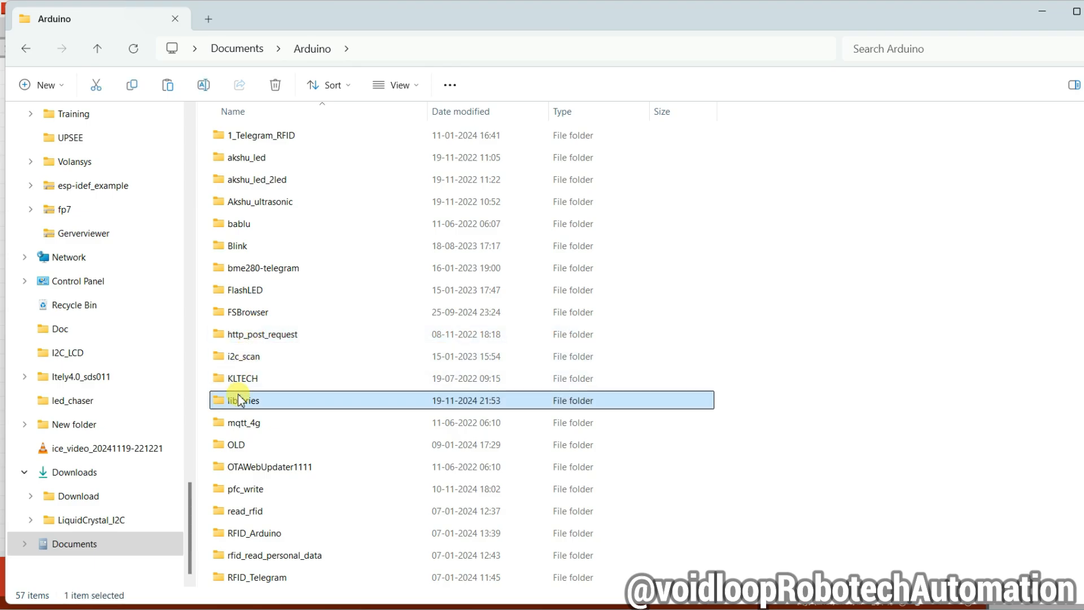
double_click(242, 399)
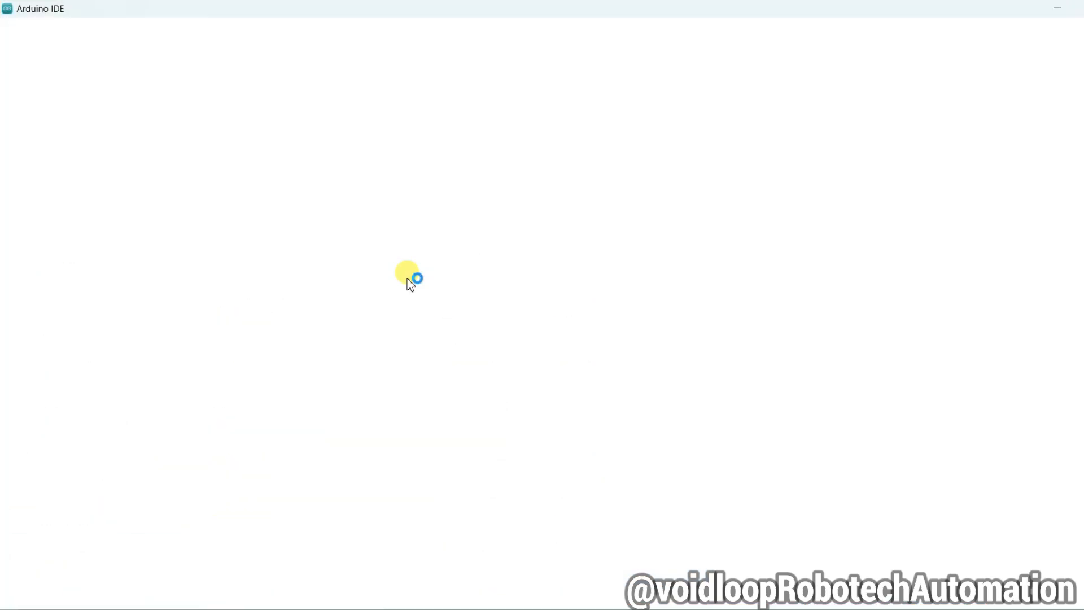
- Create a new blank sketch and show the LiquidCrystal_I2C examples, including HelloWorld
left_click(11, 25)
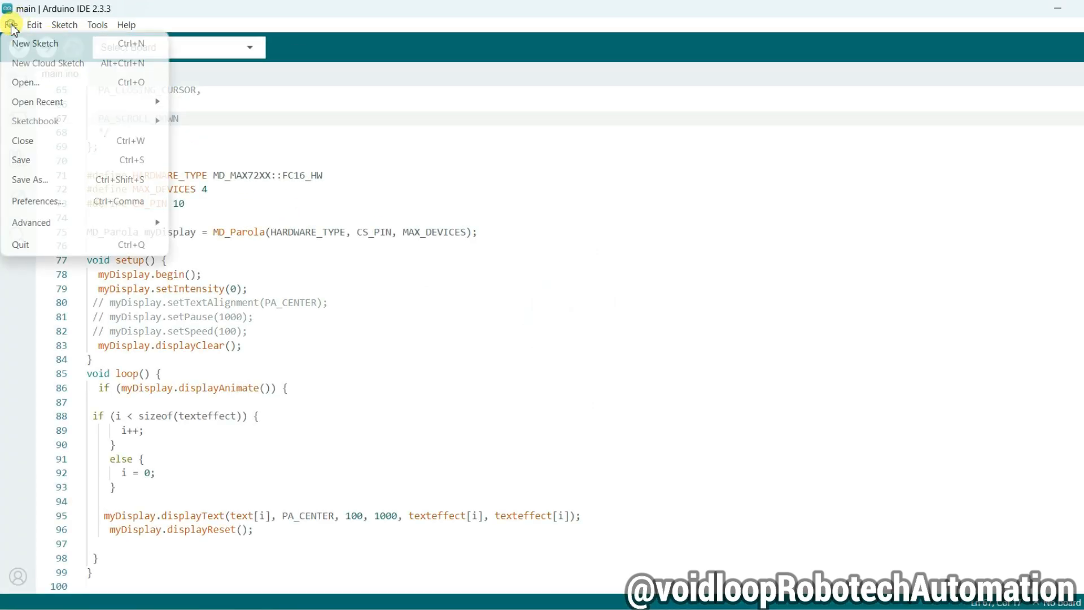
mouse_move(34, 43)
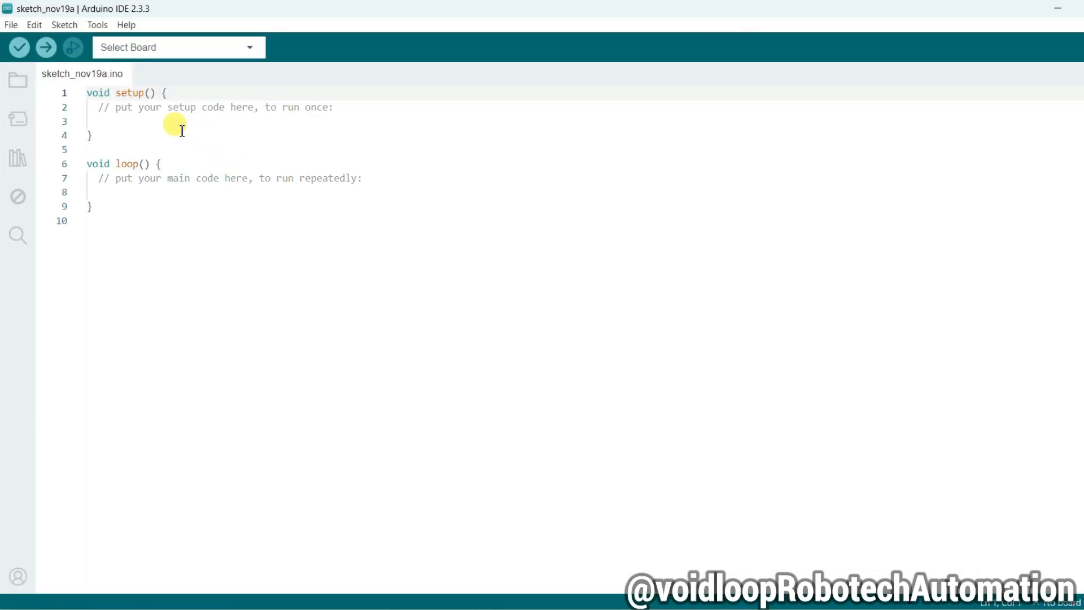
left_click(10, 25)
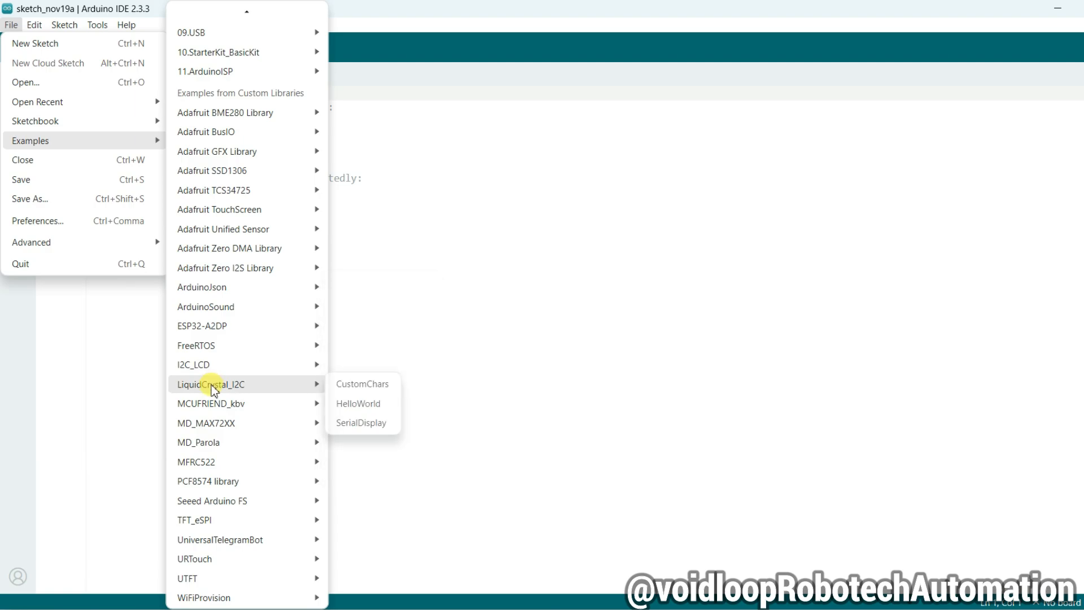
mouse_move(297, 388)
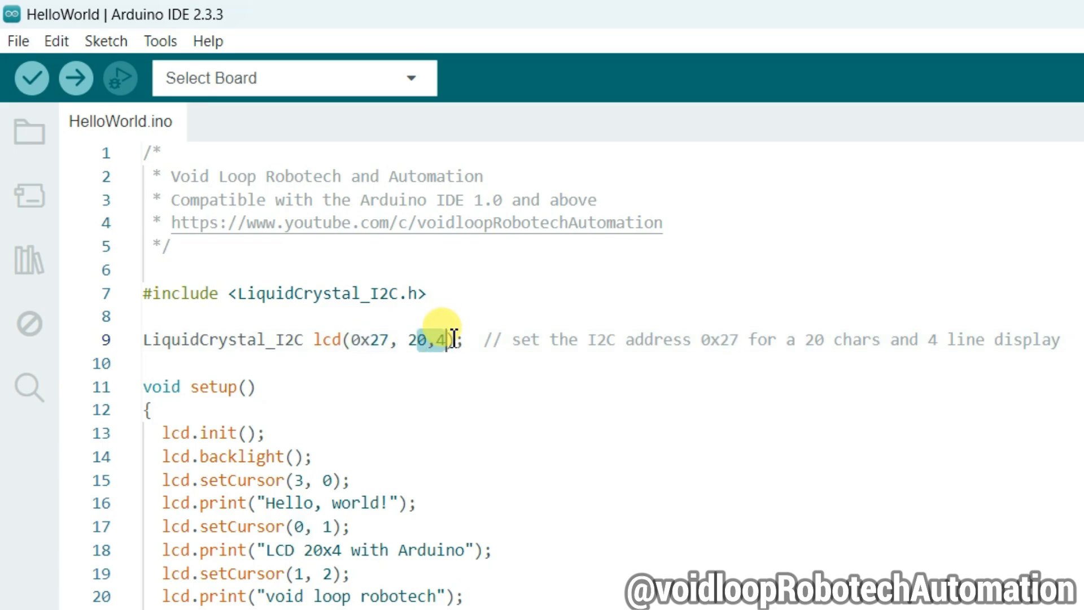
- Change the HelloWorld lcd setup on line 9 to lcd(0x27, 20, 4)
key("Backspace")
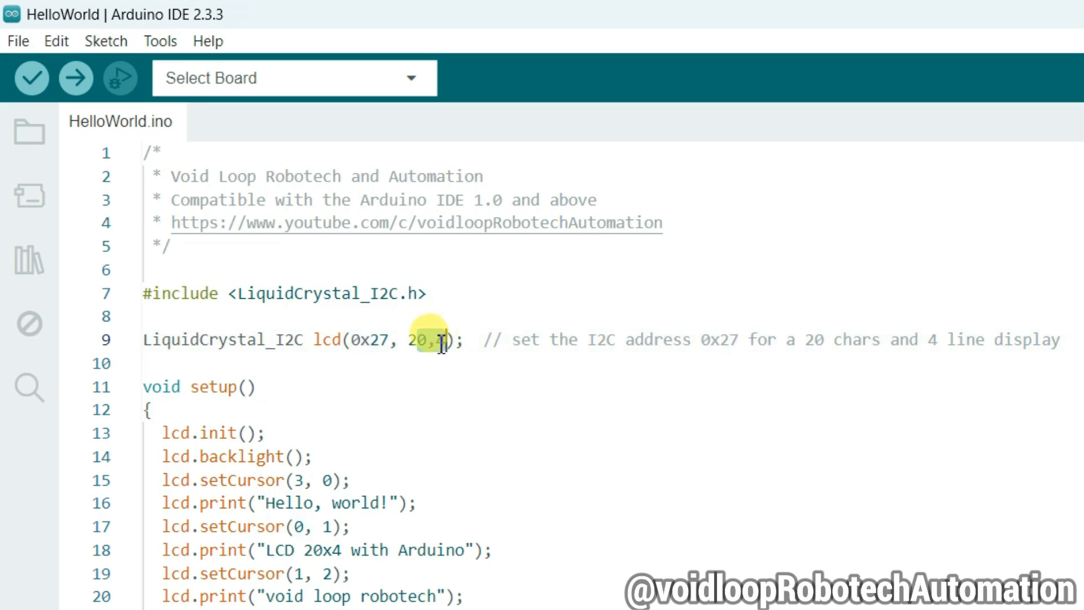
type("4")
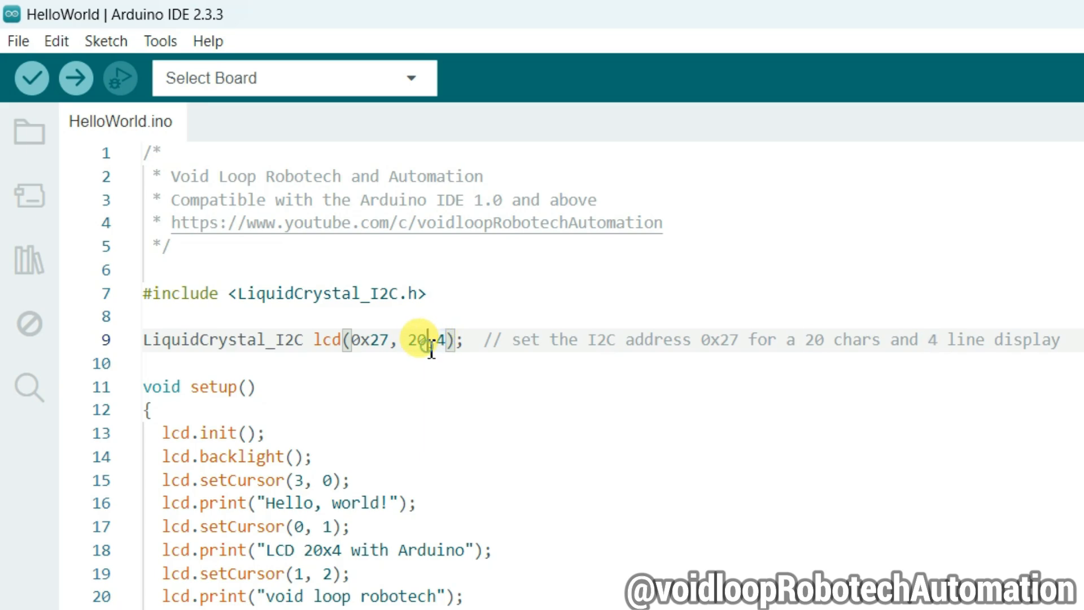
type("16")
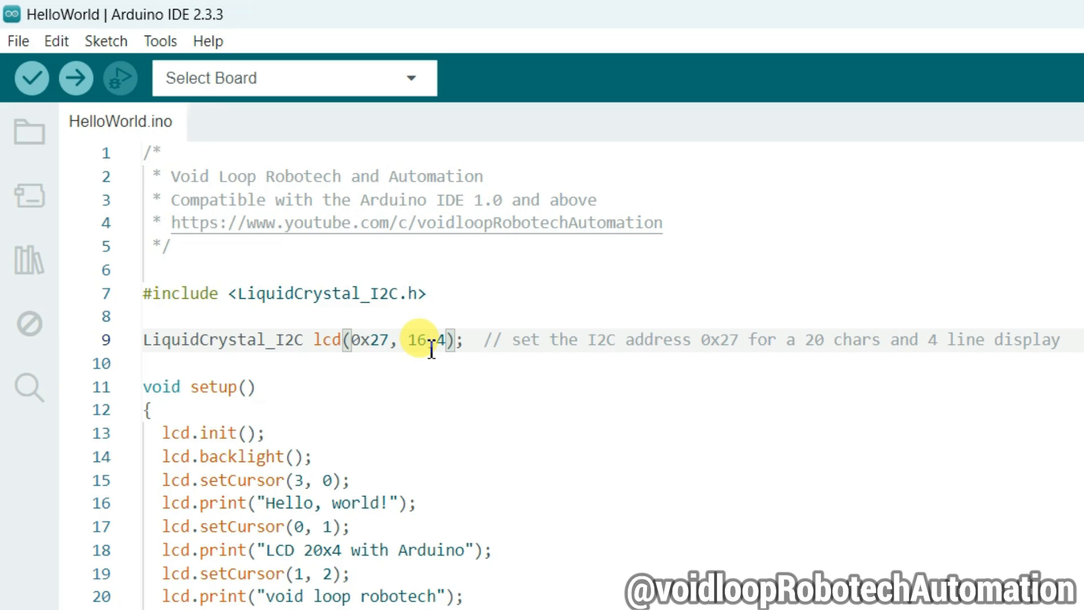
type("2")
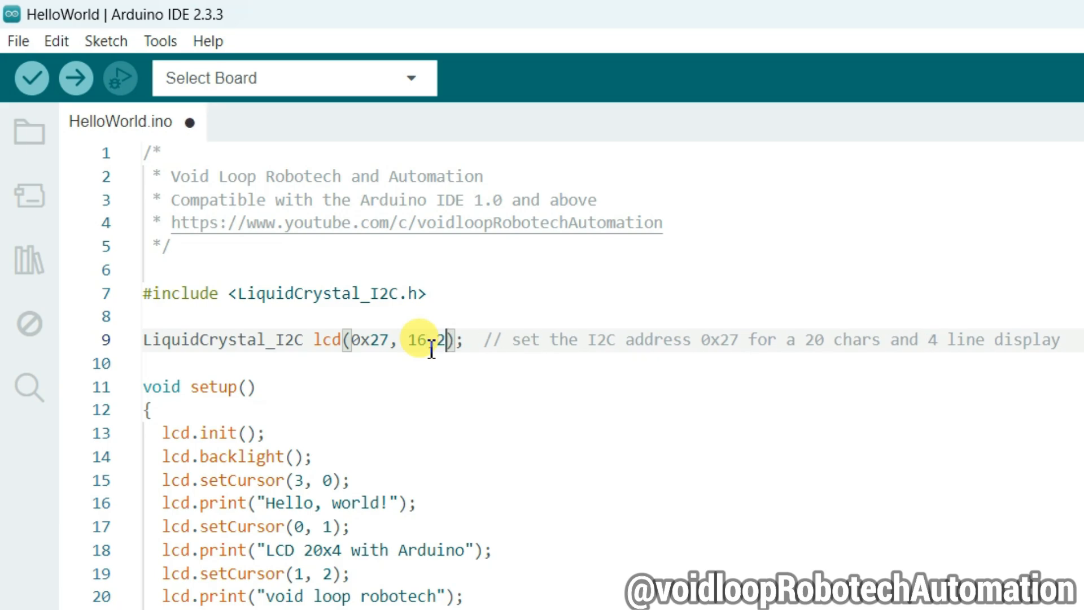
type("20")
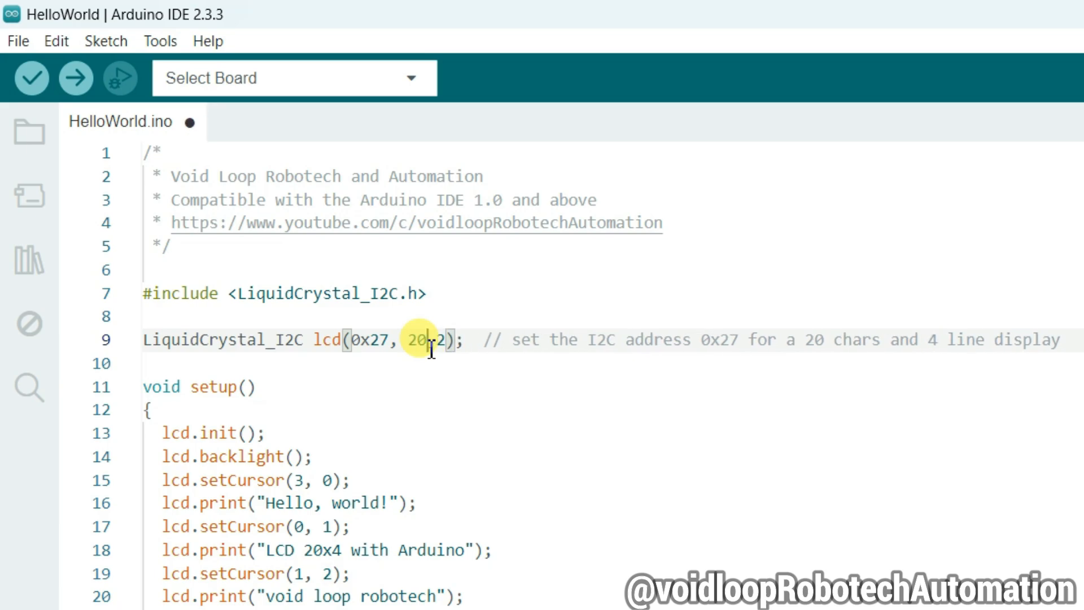
key("Backspace")
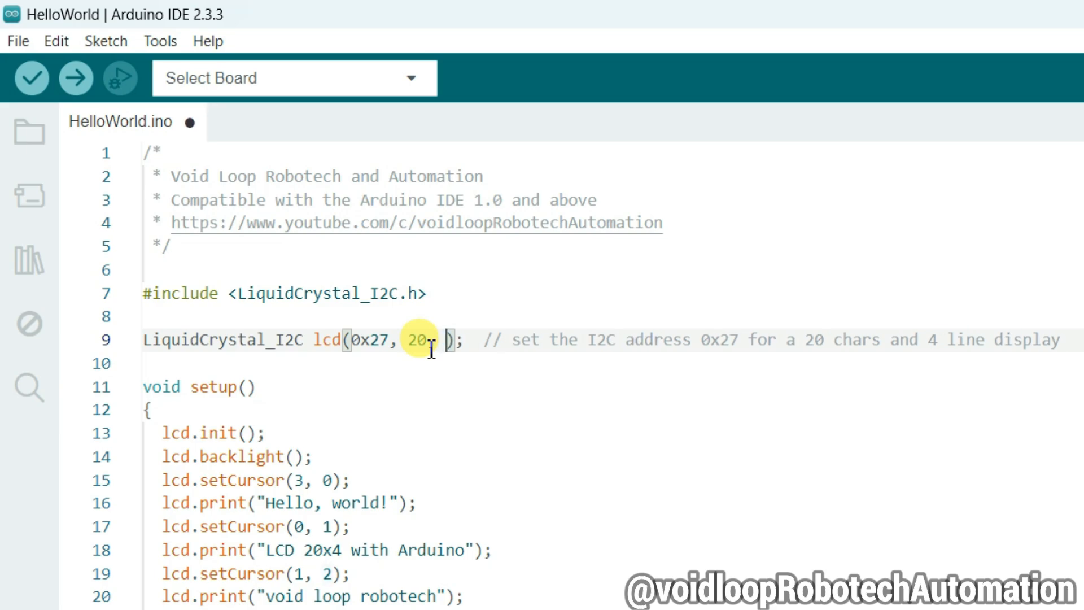
type("4")
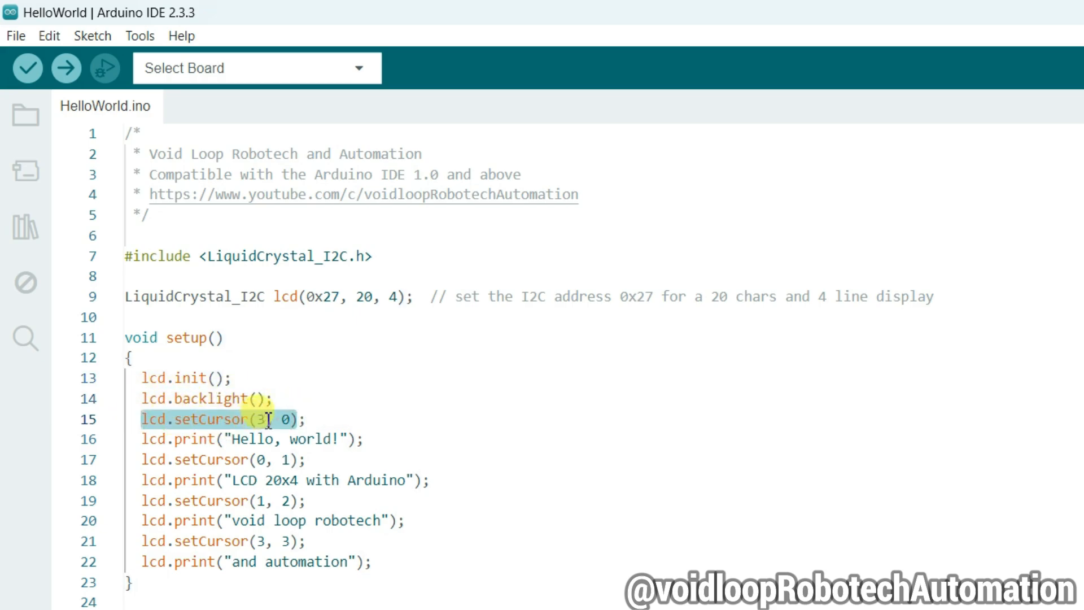
left_click(164, 438)
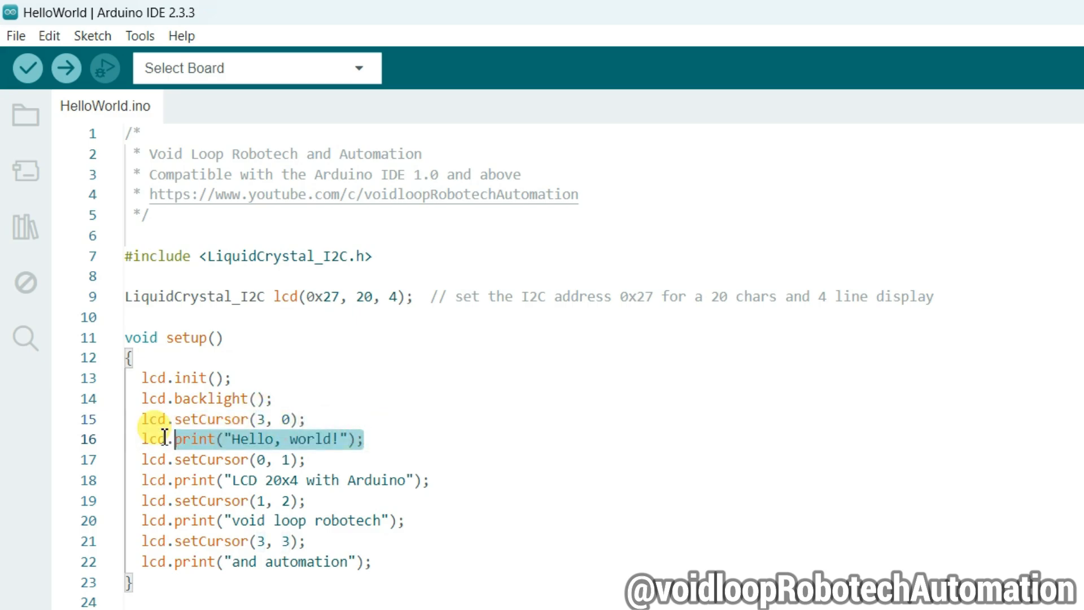
left_click(263, 418)
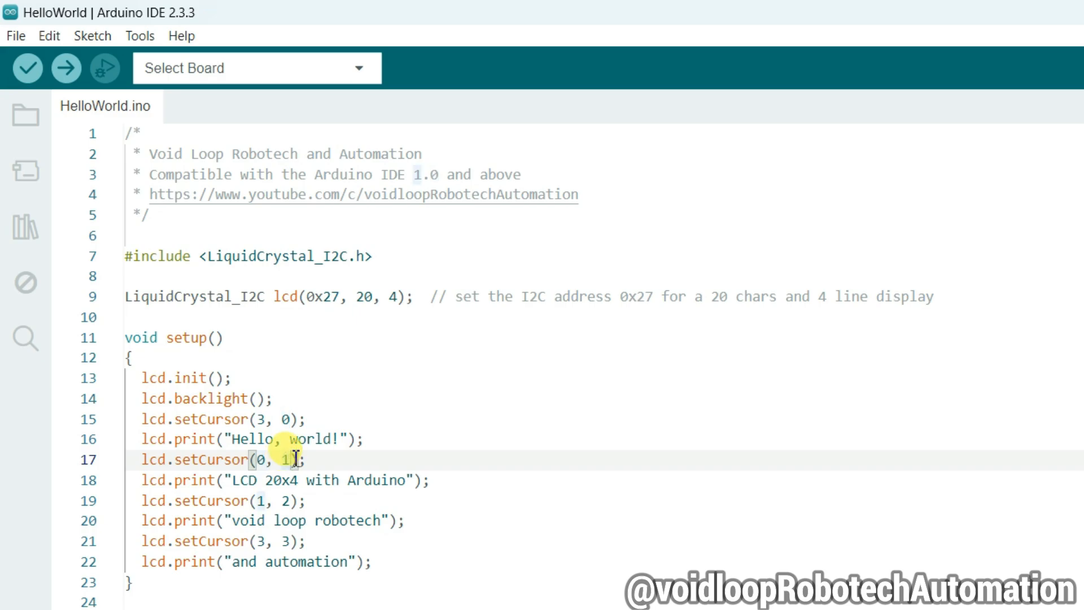
mouse_move(432, 480)
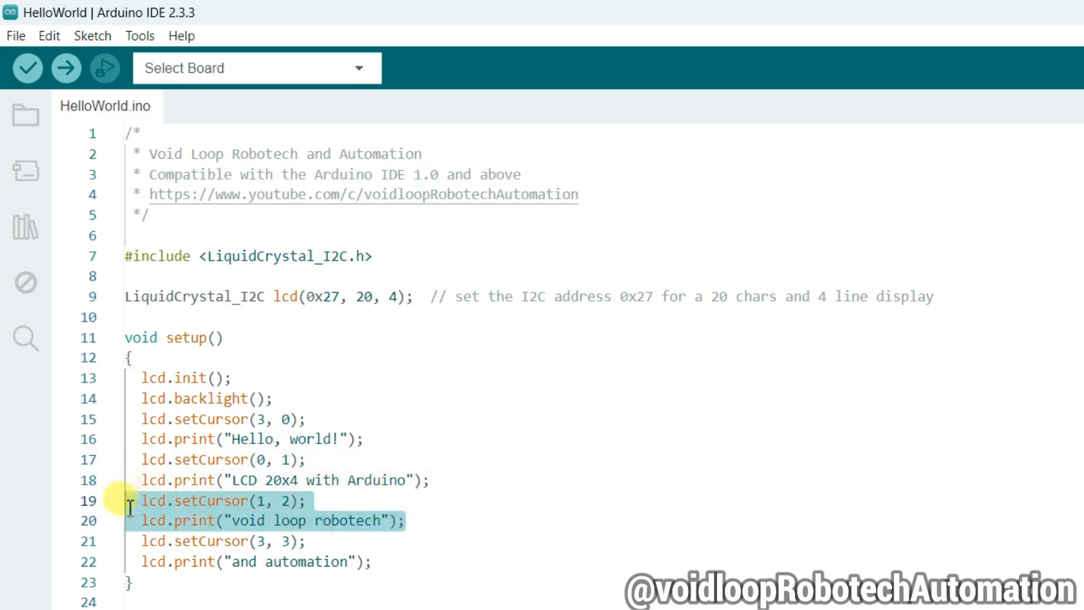
left_click(270, 501)
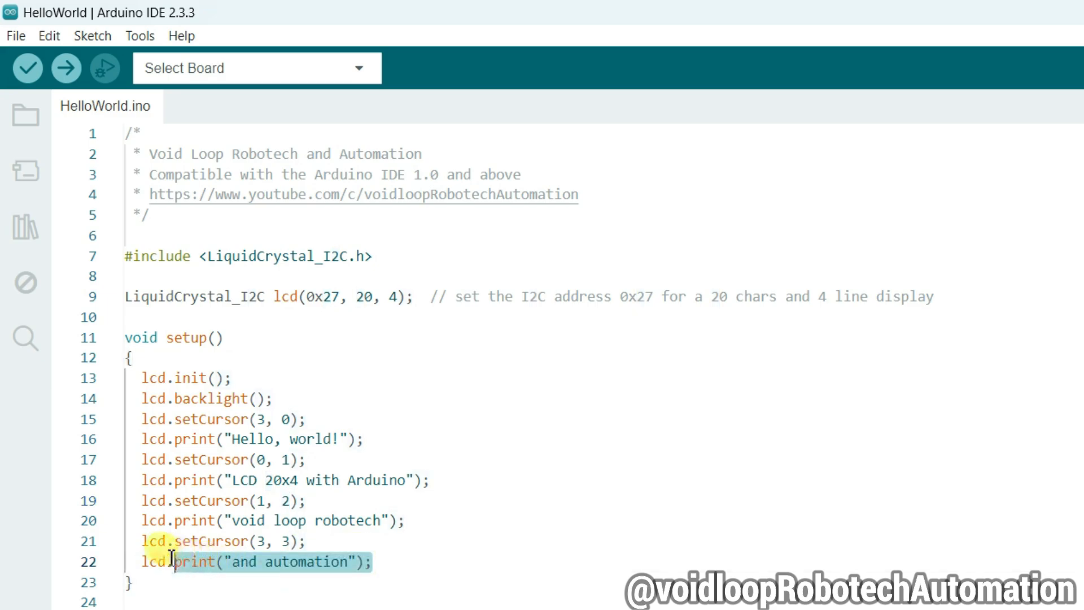
left_click(264, 541)
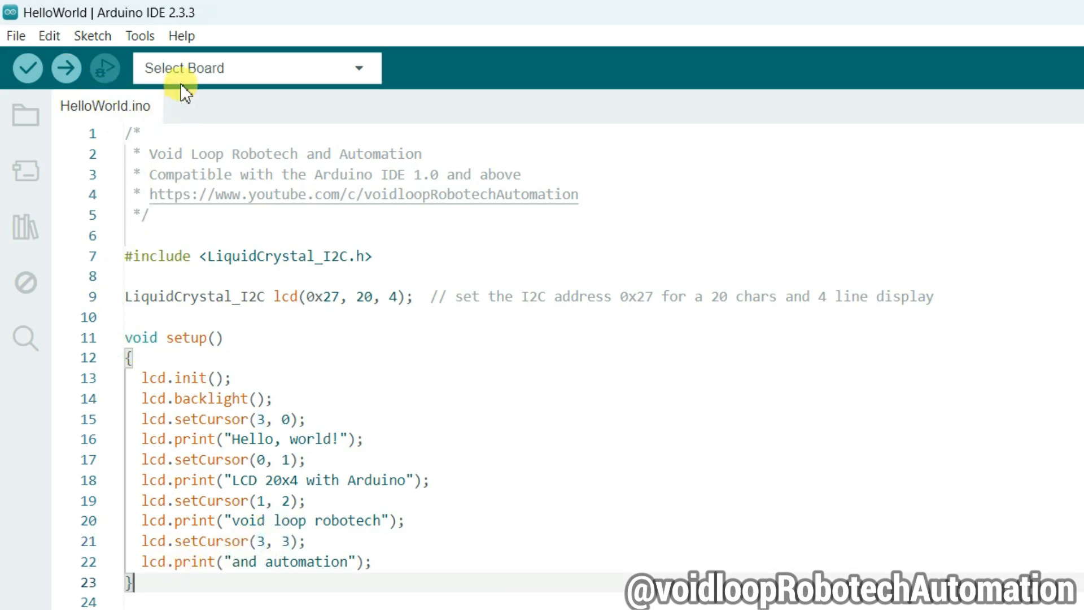
left_click(256, 68)
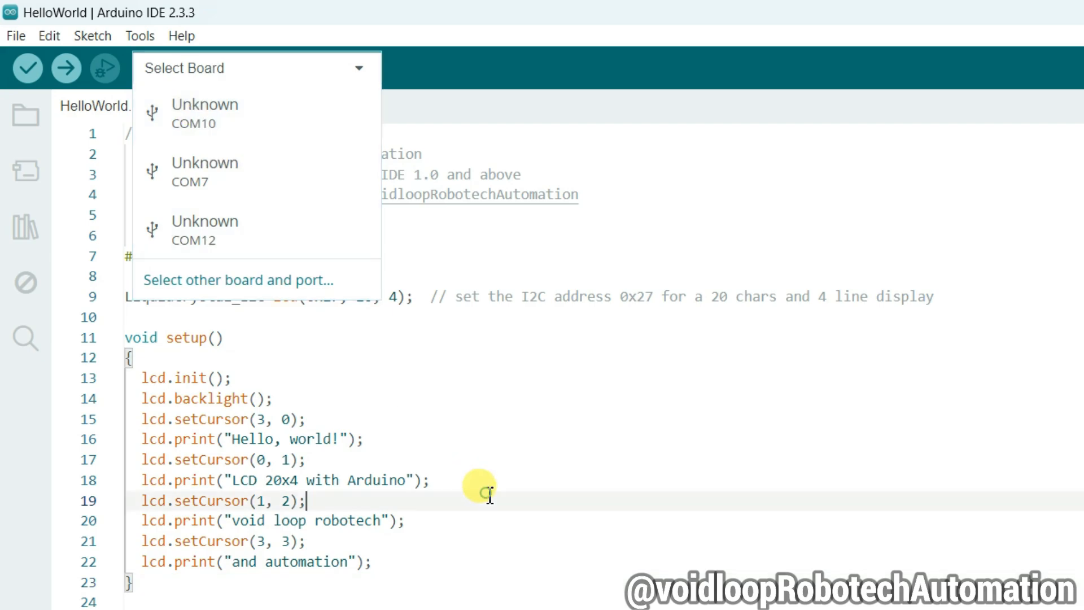
left_click(484, 495)
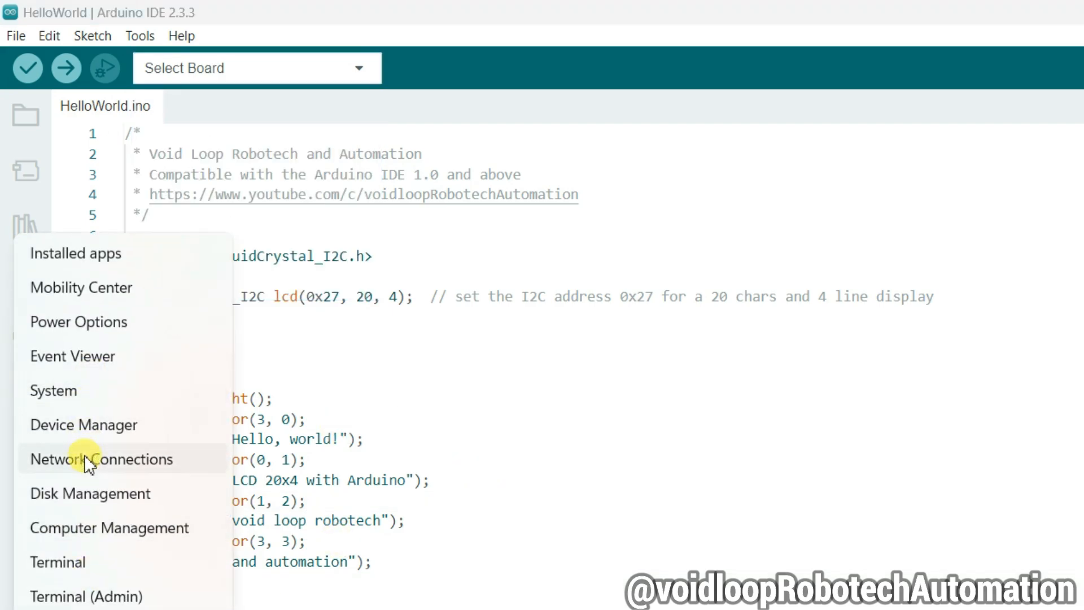
left_click(409, 373)
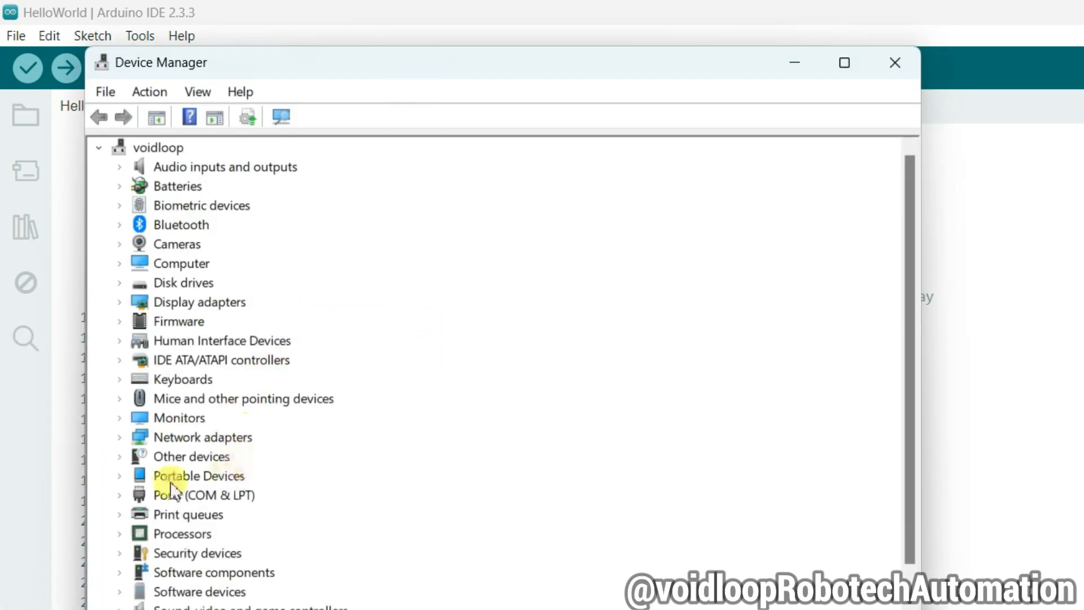
left_click(120, 495)
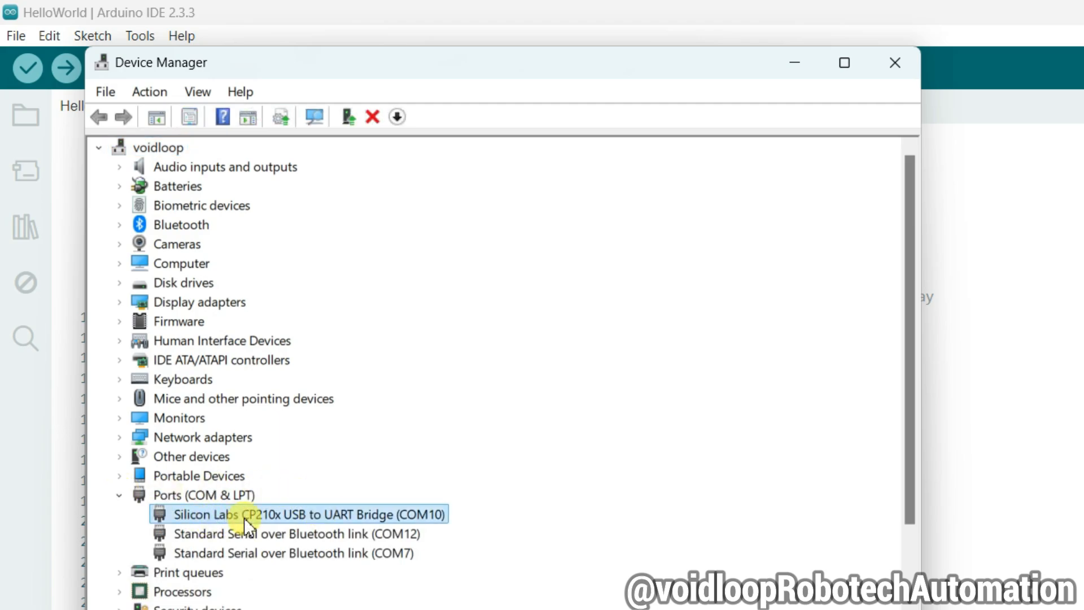
mouse_move(356, 524)
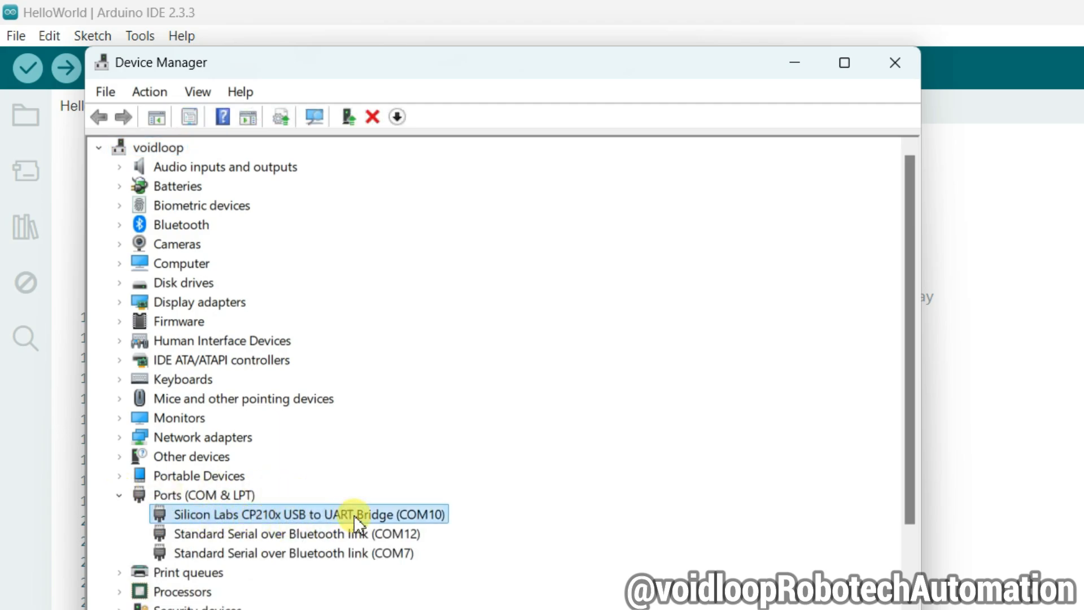
mouse_move(794, 62)
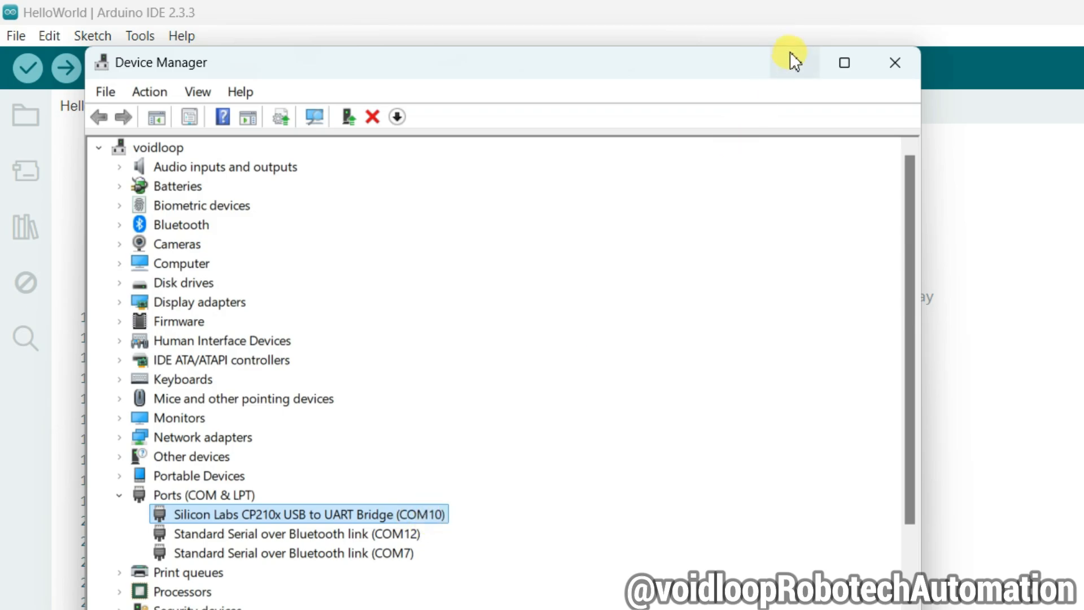
left_click(893, 62)
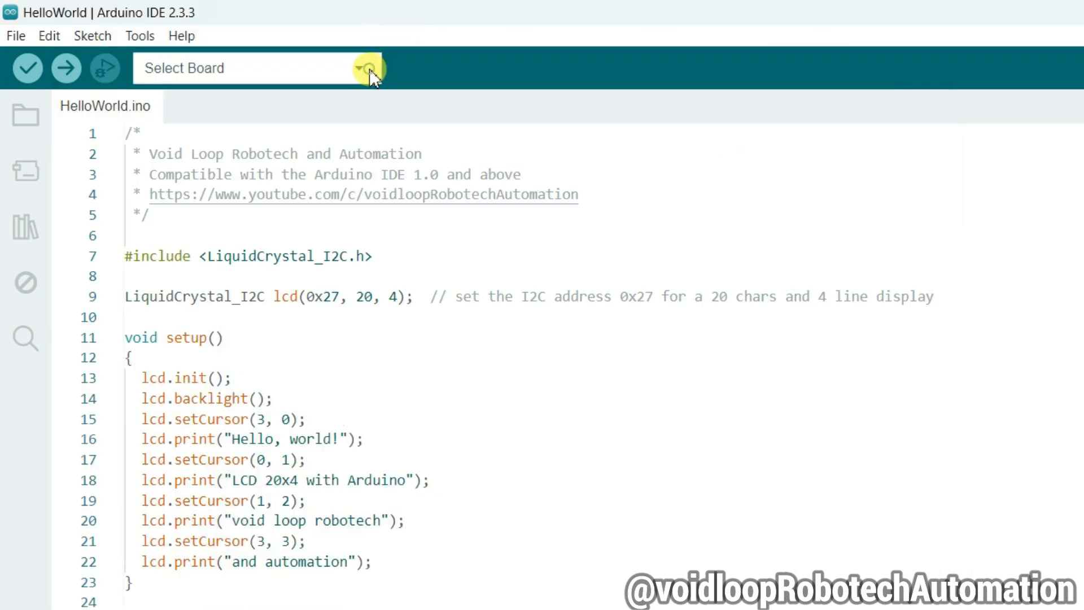
- Search 'do it' and select DOIT ESP32 DEVKIT V1 on COM10 as the board
left_click(367, 68)
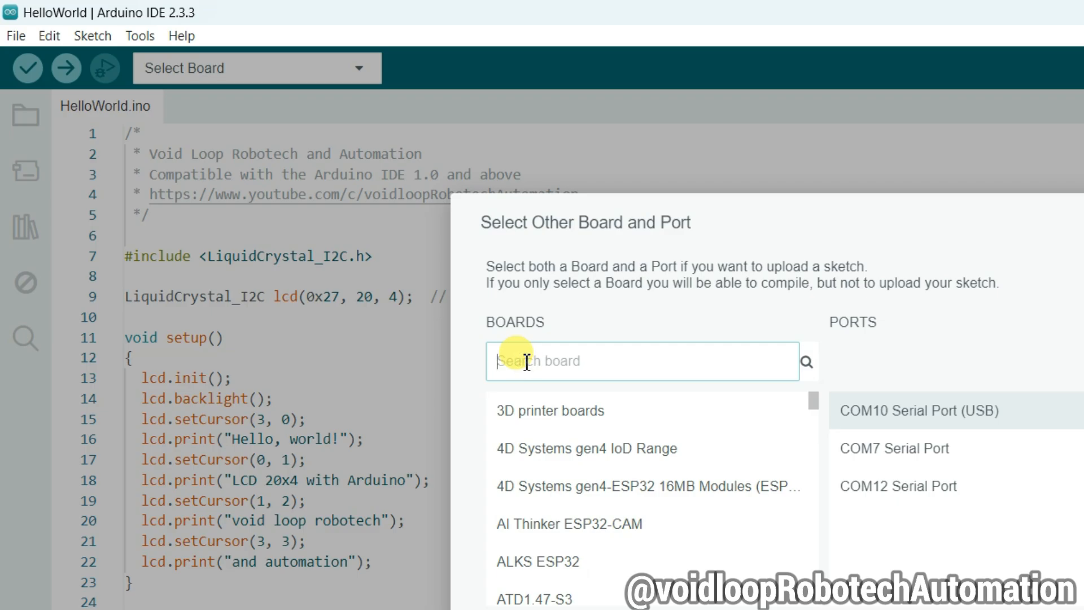
type("do it")
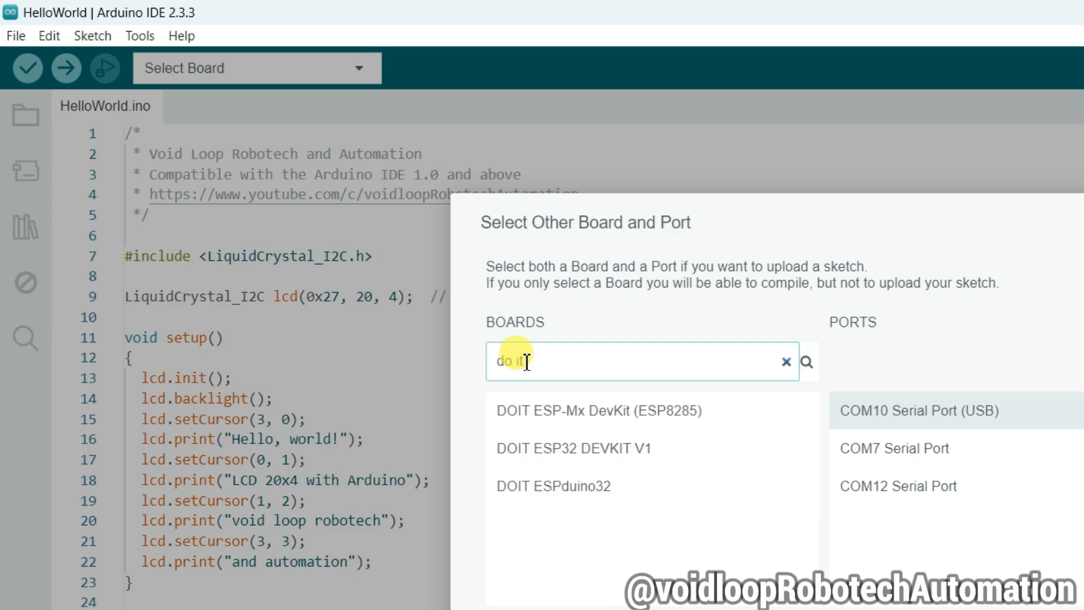
left_click(573, 448)
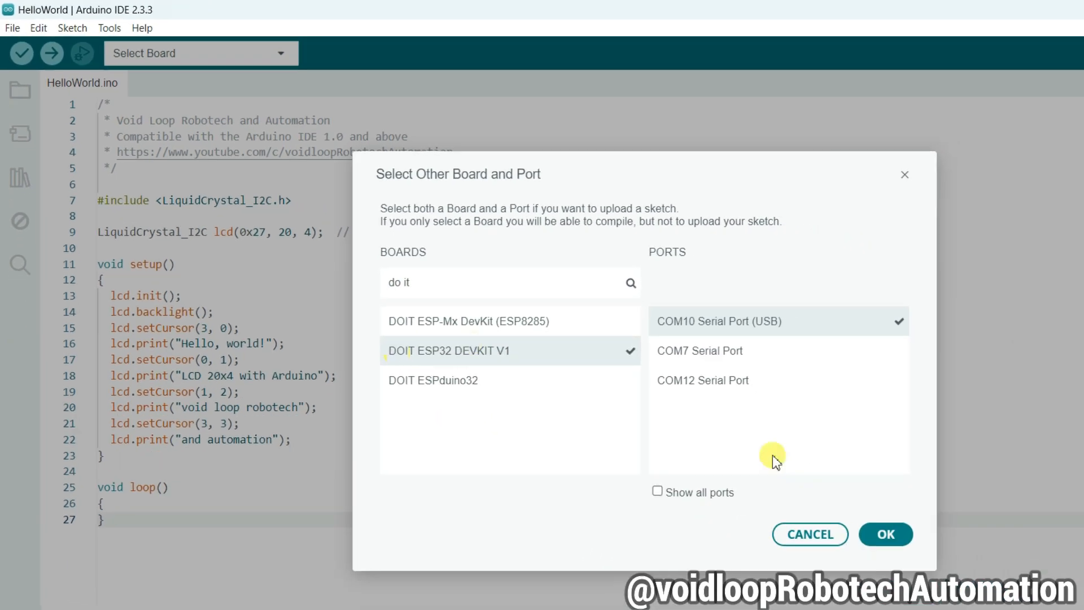
left_click(885, 534)
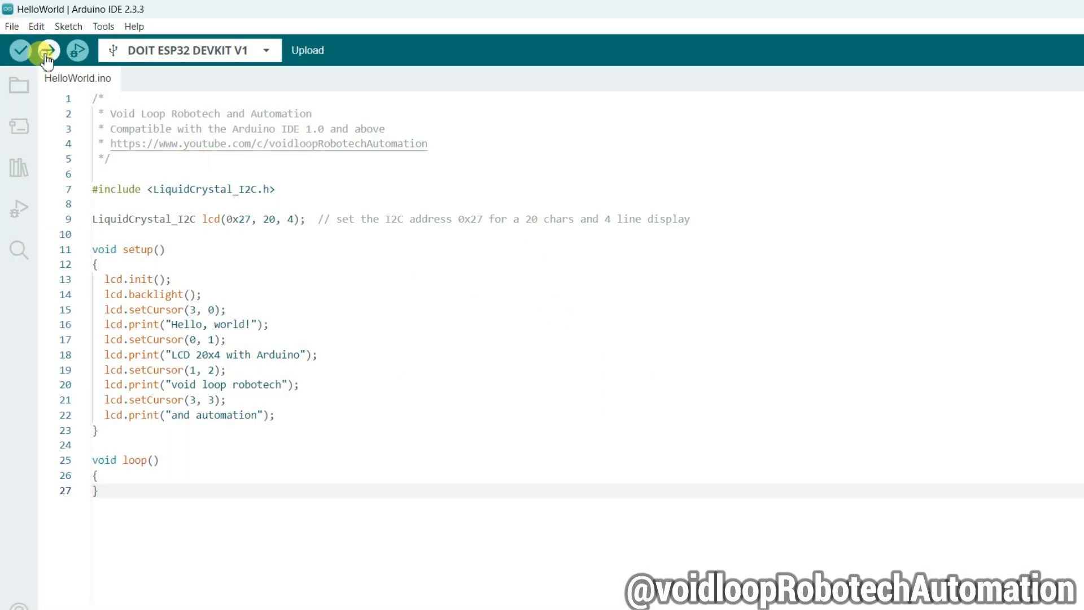
- Upload HelloWorld to the ESP32 until the output shows Hash of data verified
left_click(46, 50)
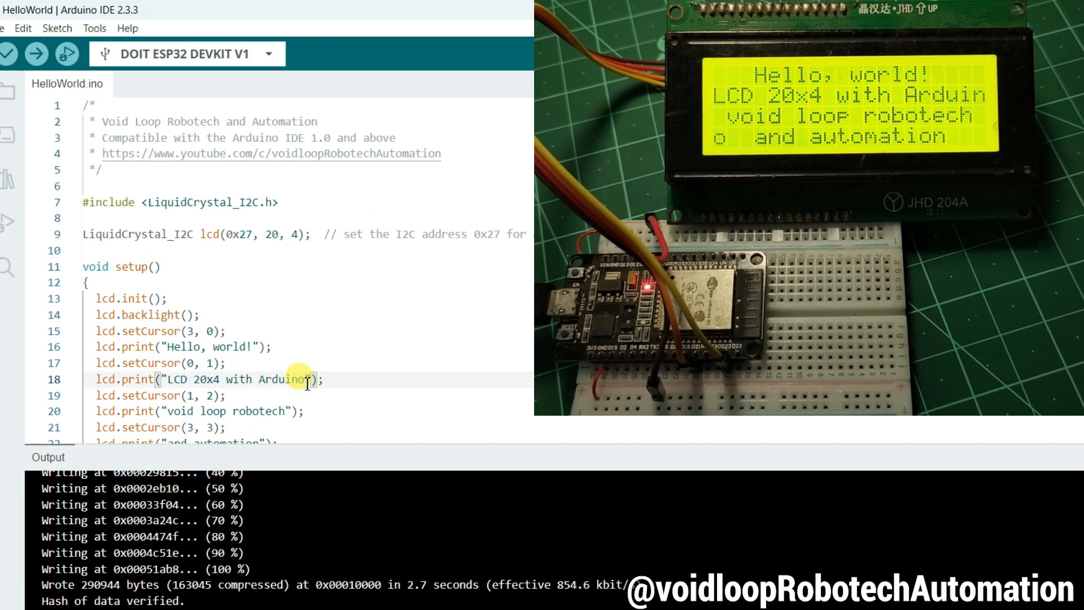
- Replace 'Arduino' with 'ESP32' so line 18 reads 'LCD 20x4 with ESP32'
key("Backspace")
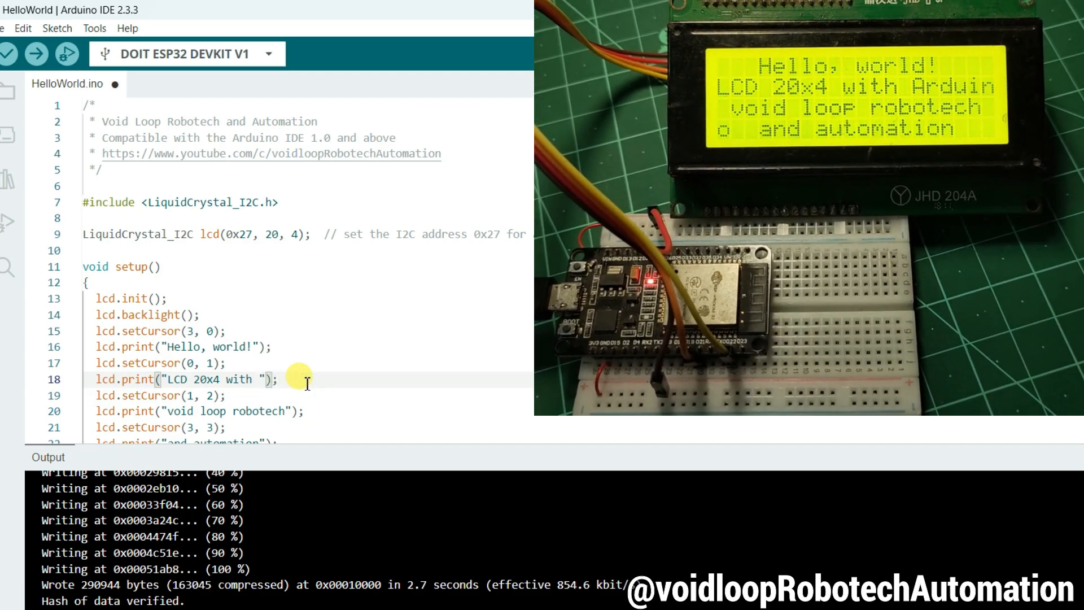
type("ES")
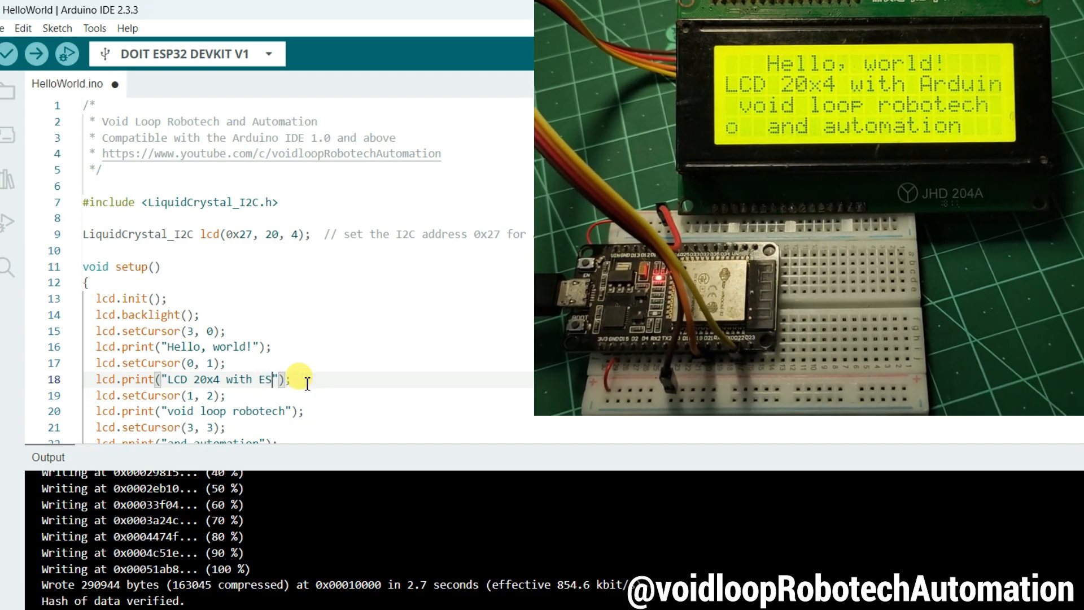
type("P32")
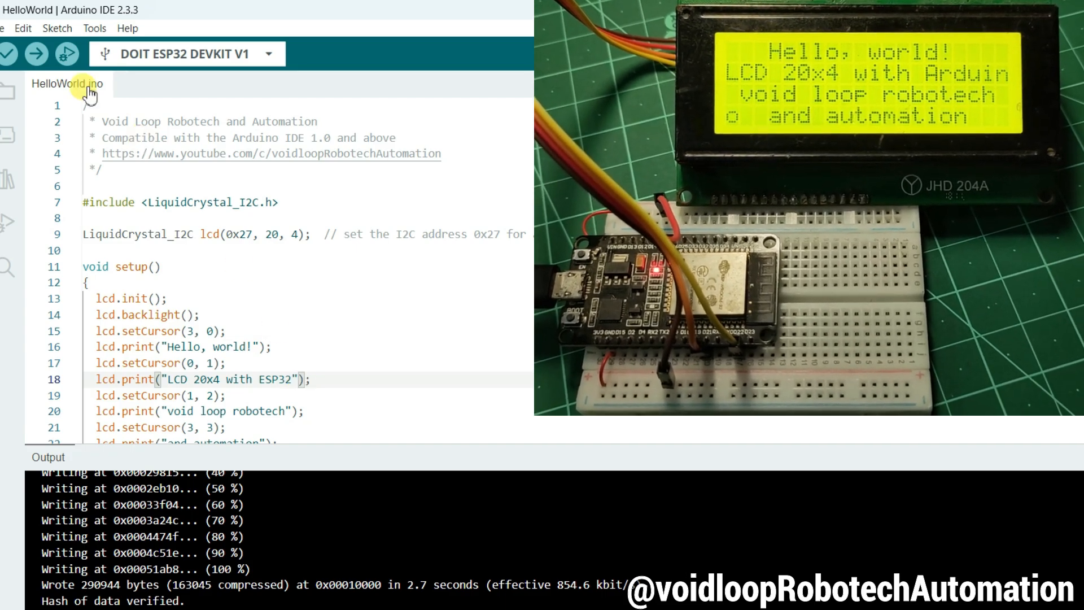
- Save the edited sketch and upload it to the ESP32
left_click(36, 55)
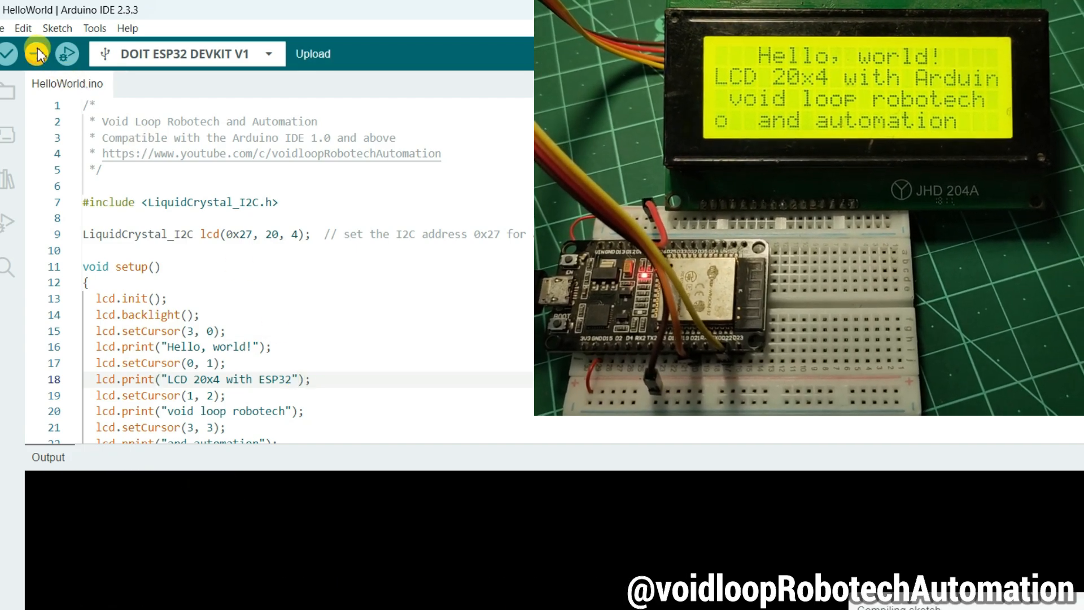
left_click(17, 48)
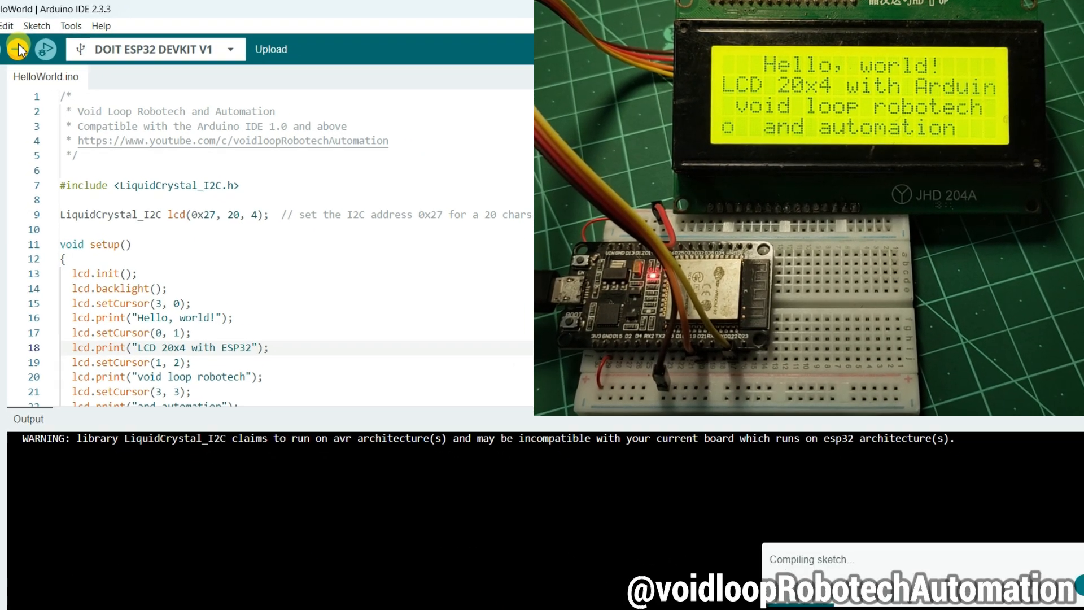
left_click(271, 48)
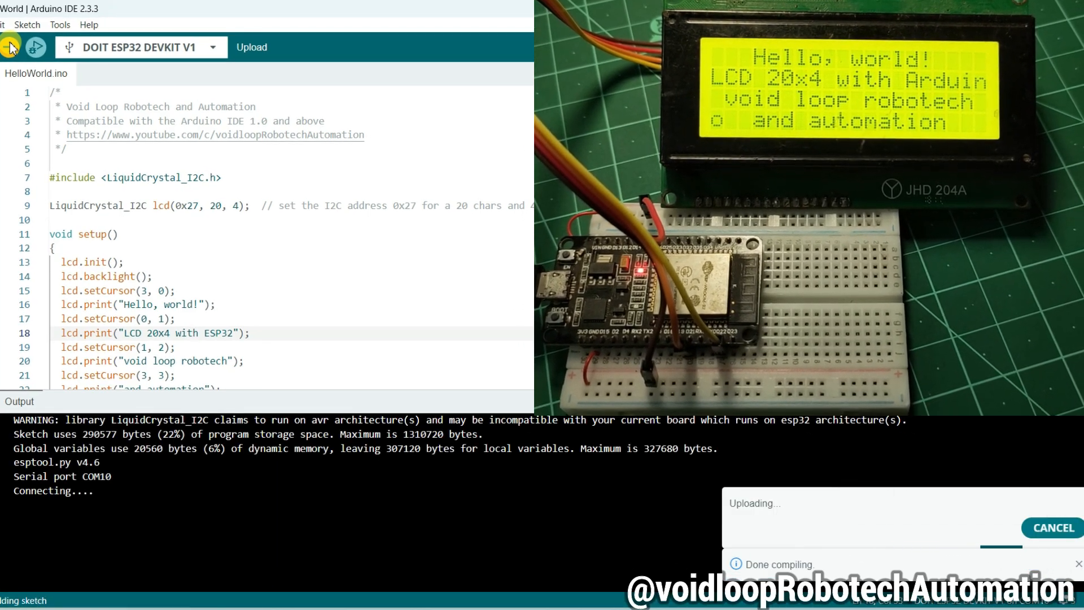